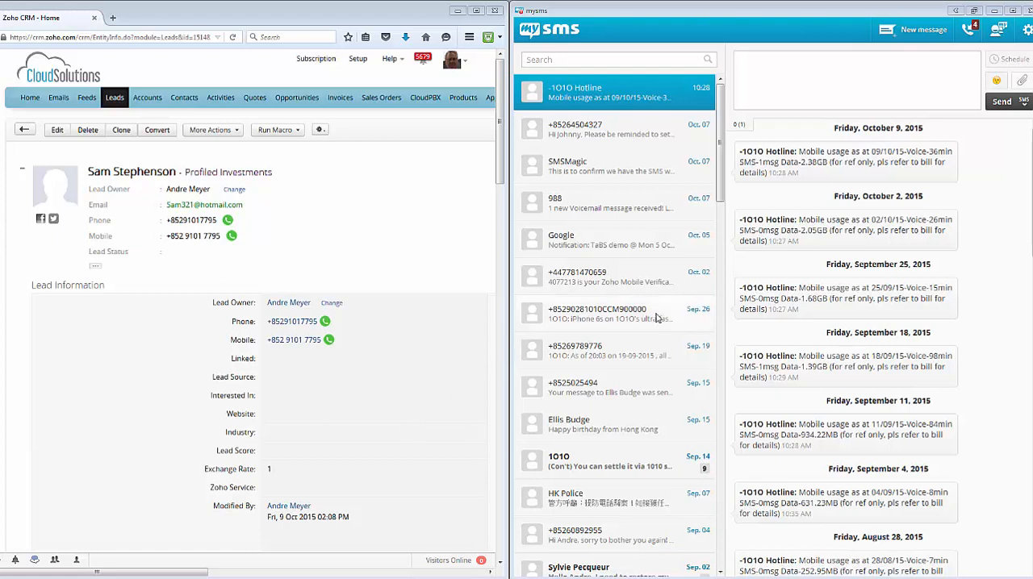
mouse_move(631, 392)
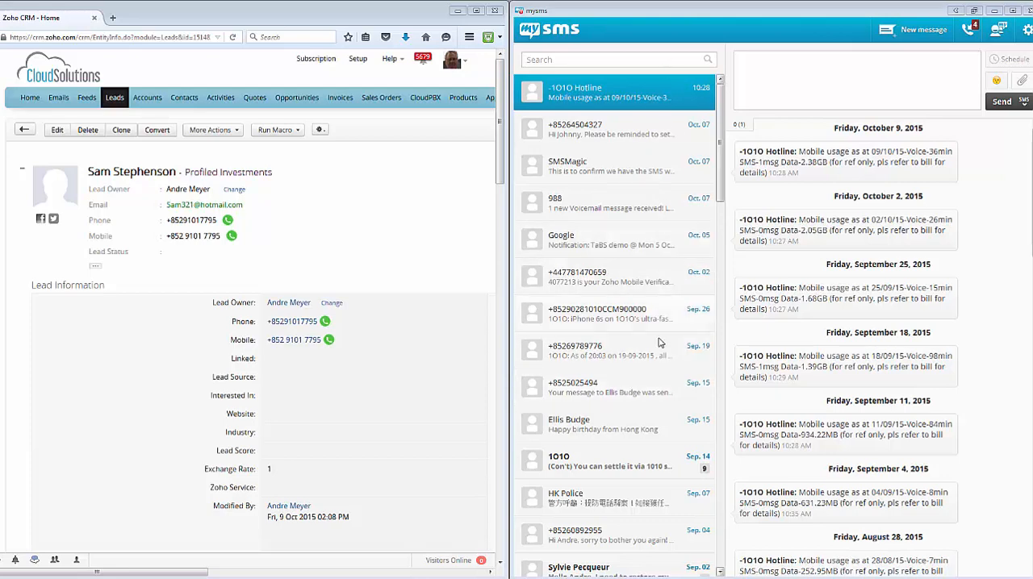
mouse_move(669, 386)
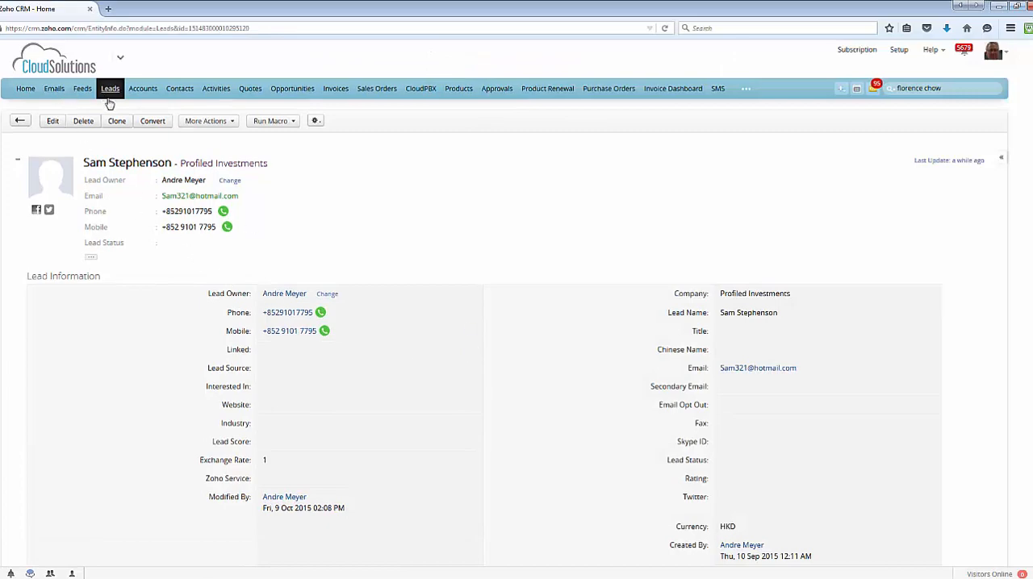
scroll("down", 3)
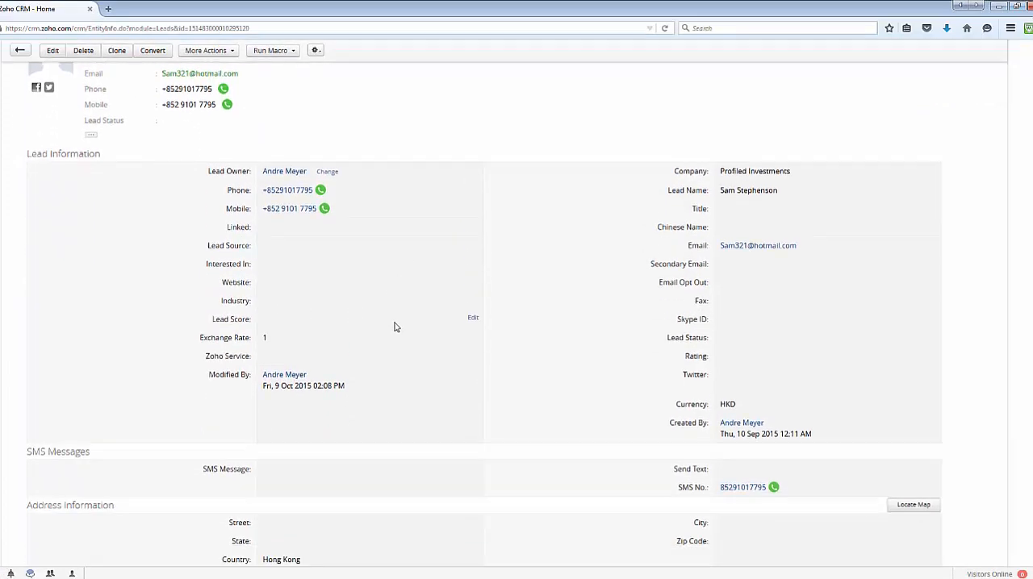
scroll("down", 3)
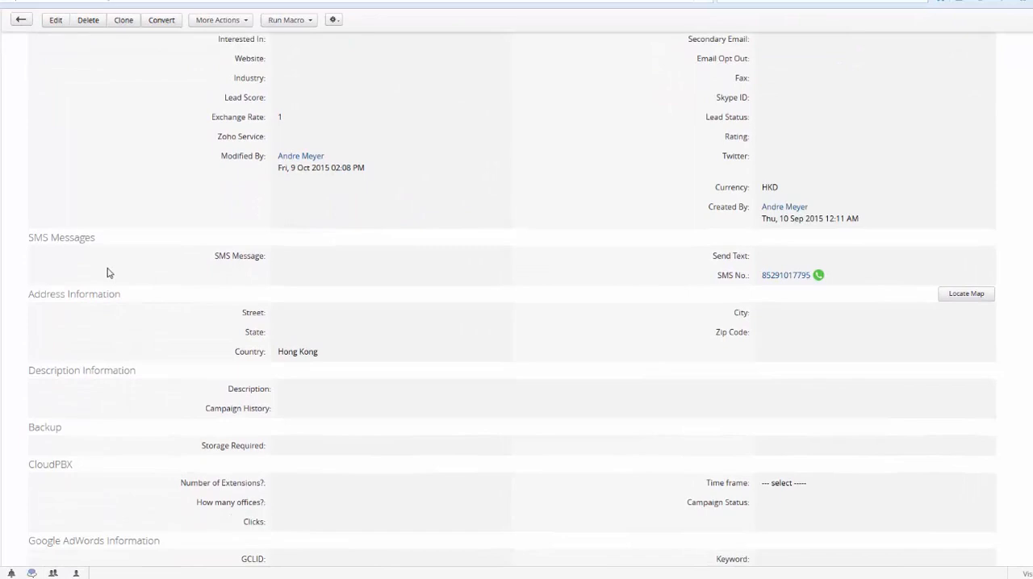
mouse_move(133, 288)
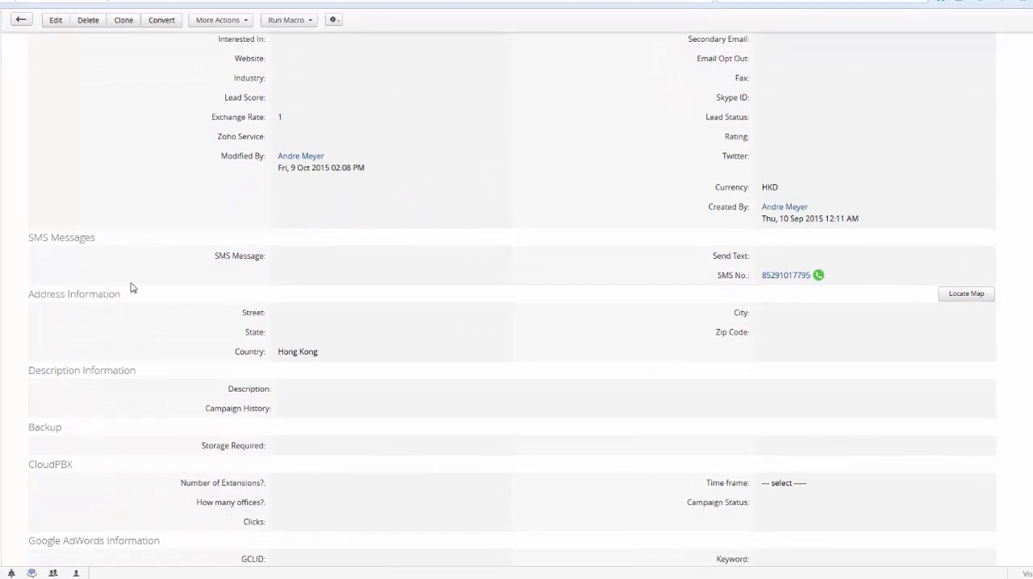
scroll("up", 3)
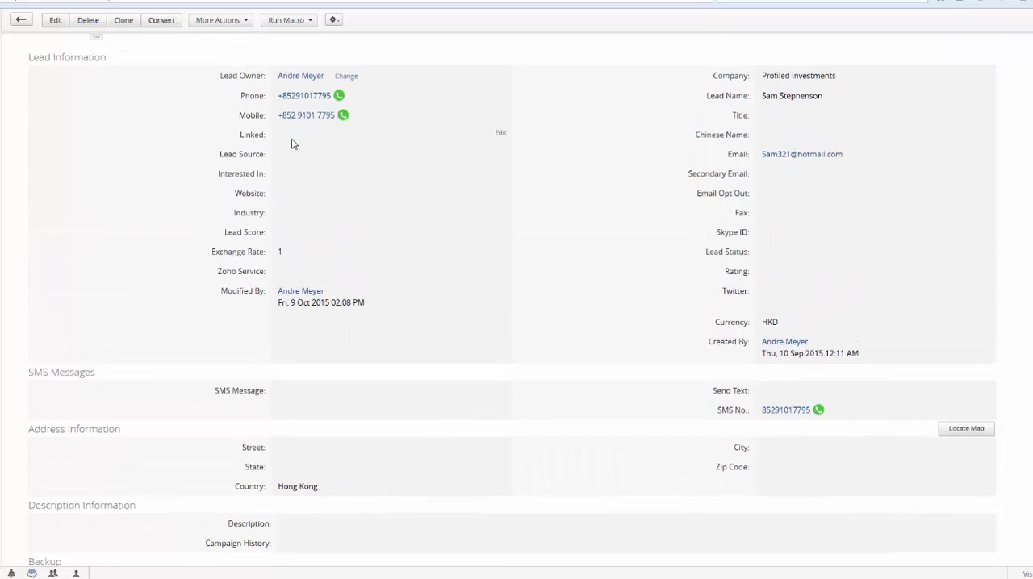
scroll("down", 3)
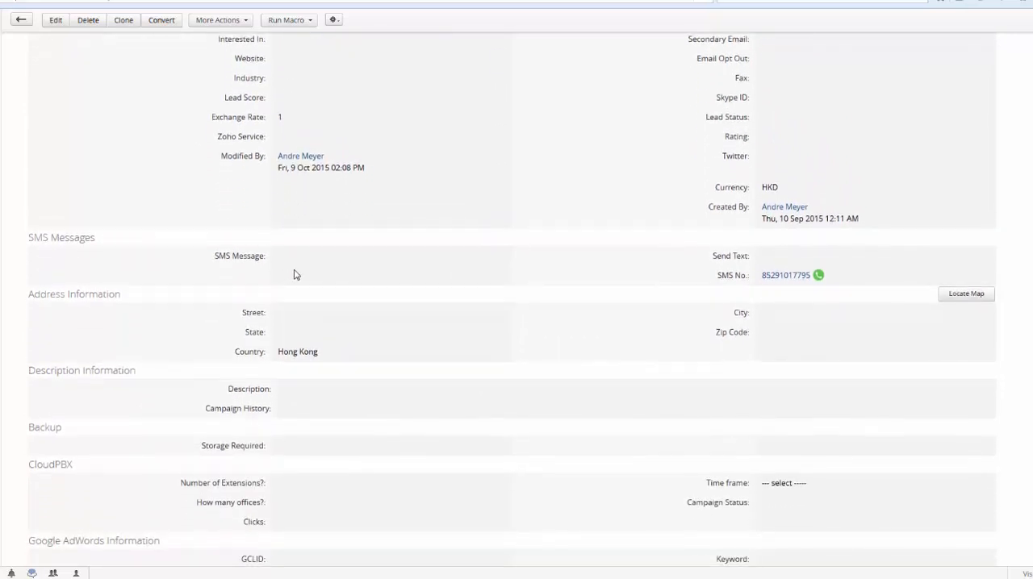
mouse_move(735, 305)
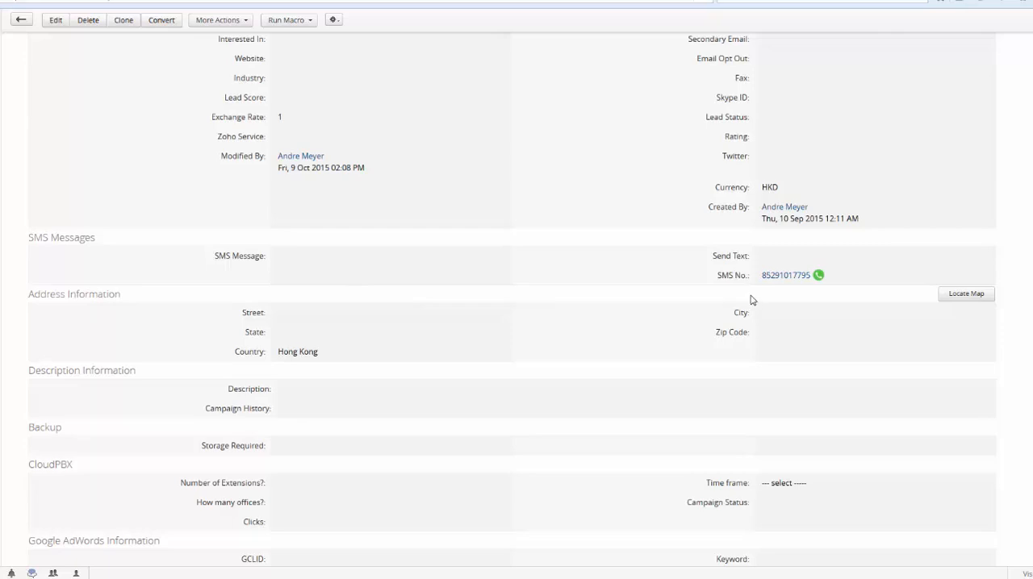
mouse_move(797, 290)
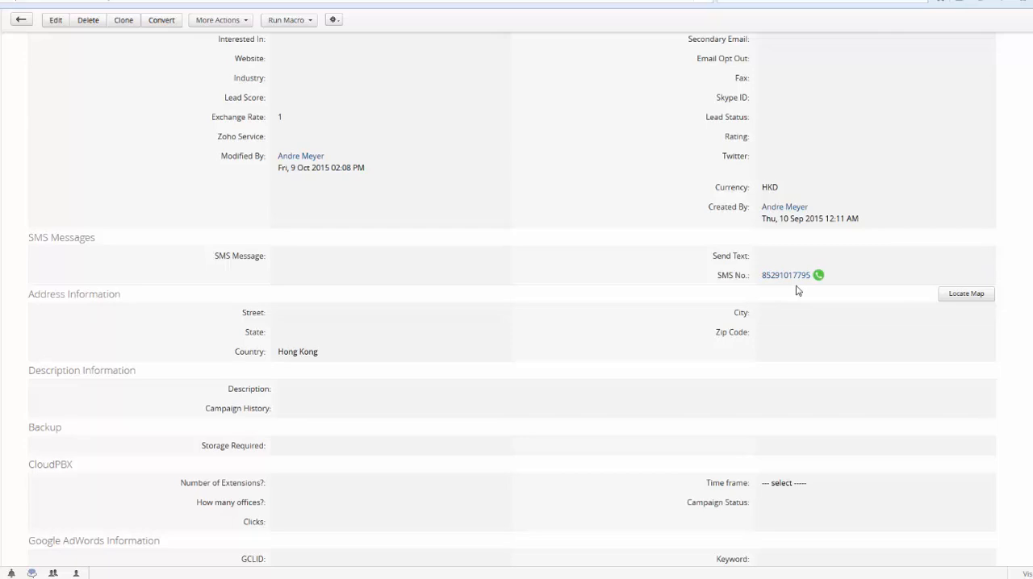
mouse_move(499, 260)
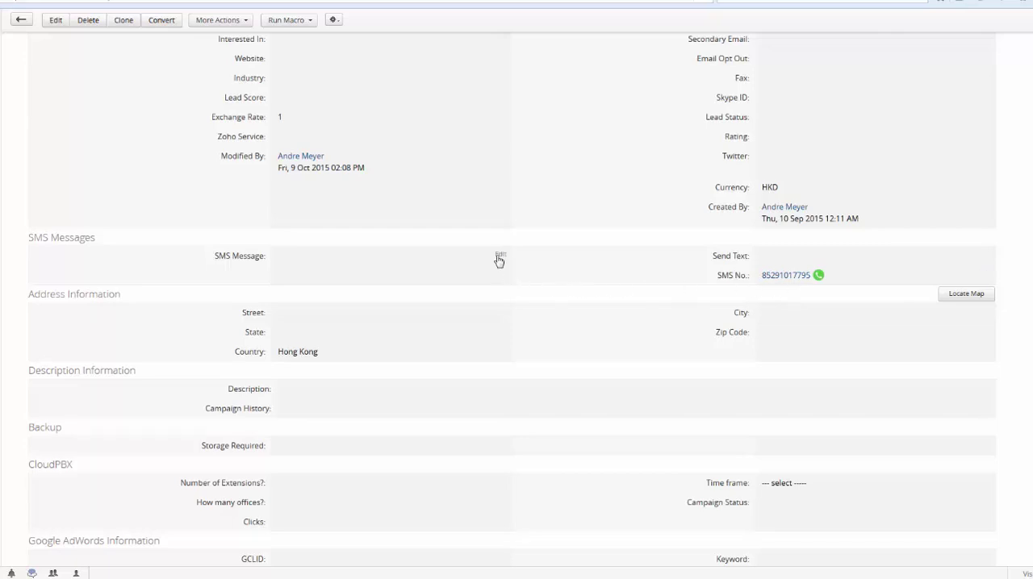
Enter 'Thanks for calling, let us meet up tonight at 7:30pm.' as Sam's SMS Message and save.
left_click(500, 258)
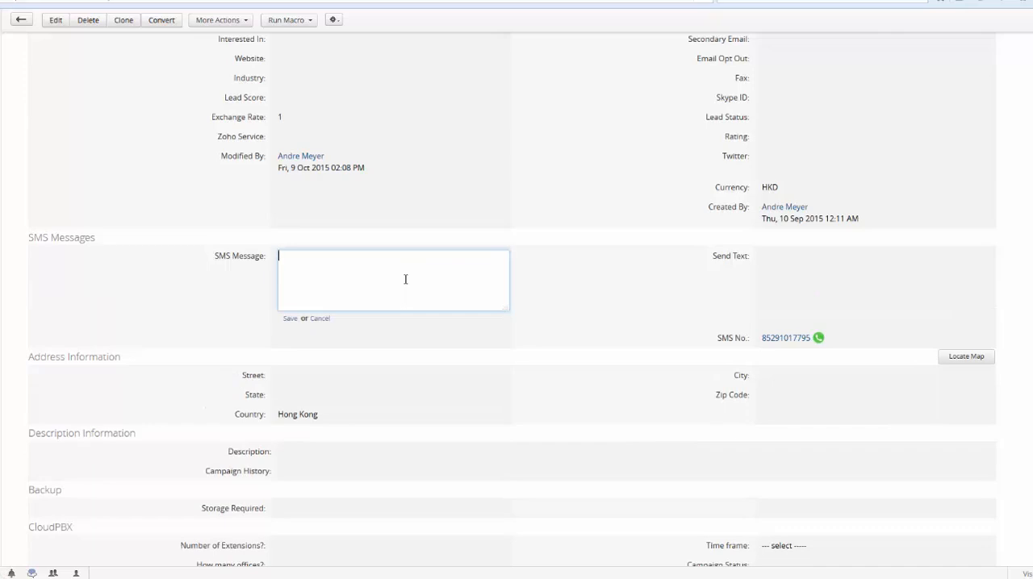
type("Thanks for cal")
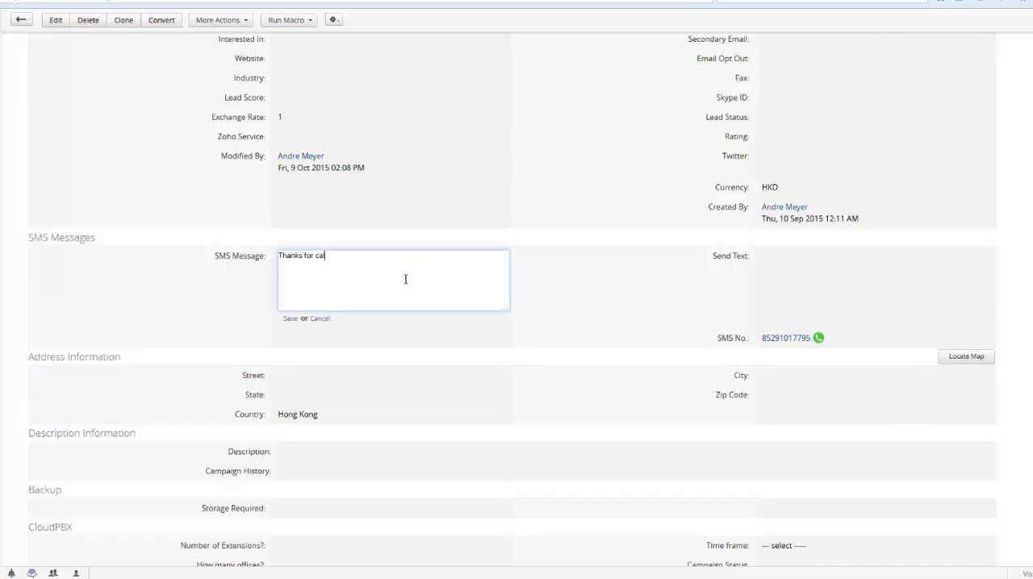
type("ling, let us")
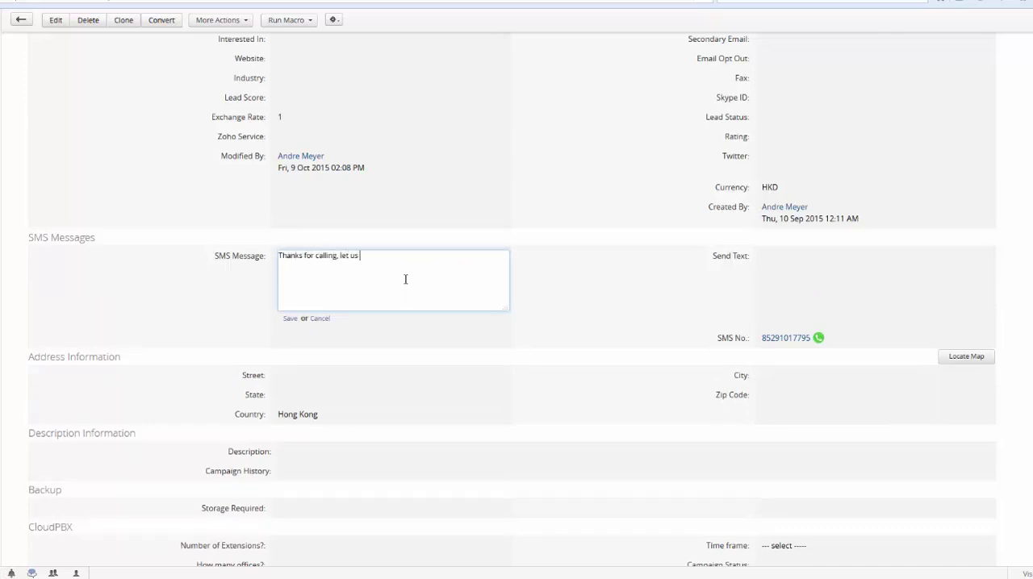
type("meet")
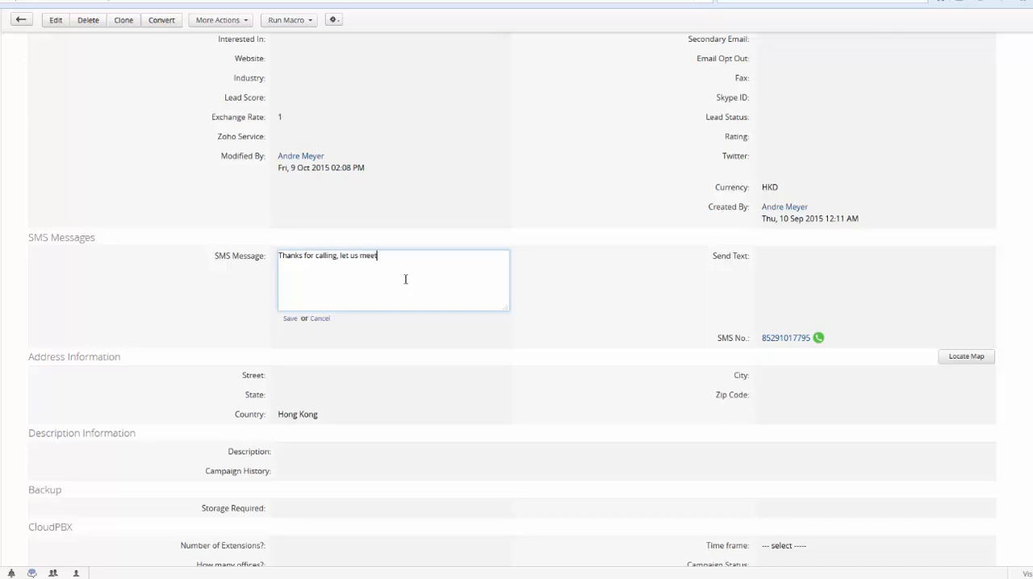
type("up tonight a")
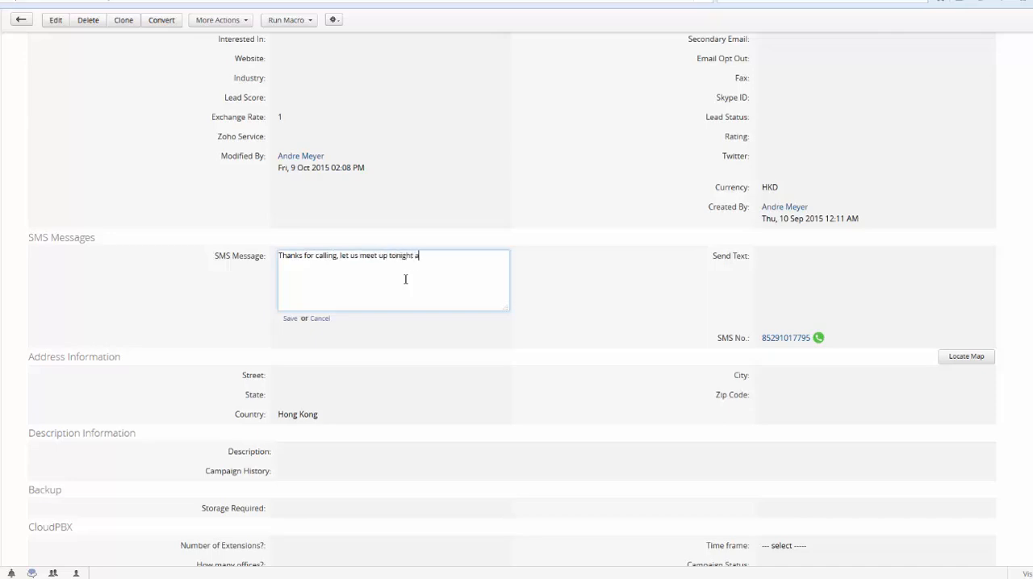
type("t 7?")
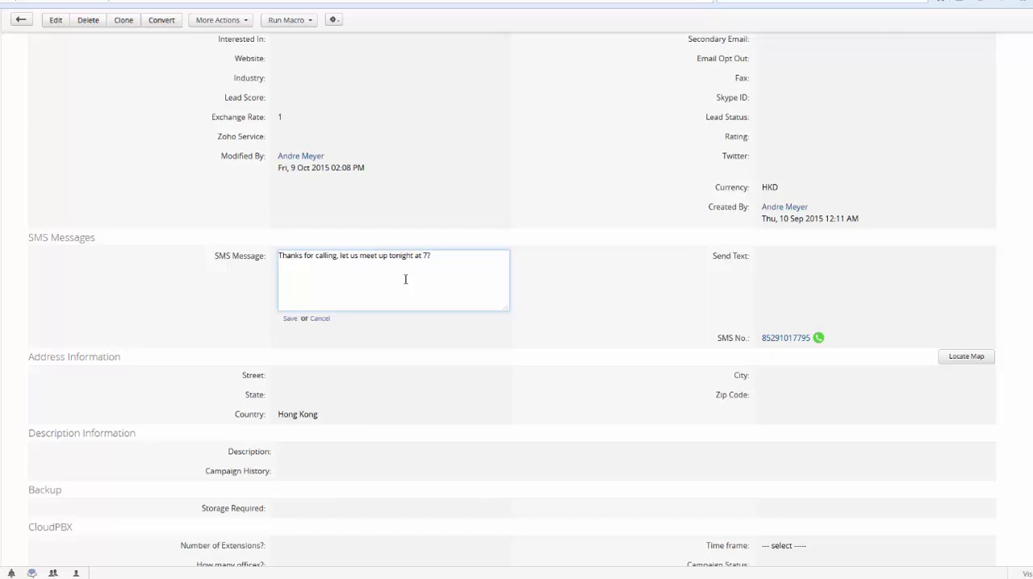
type(":30pm")
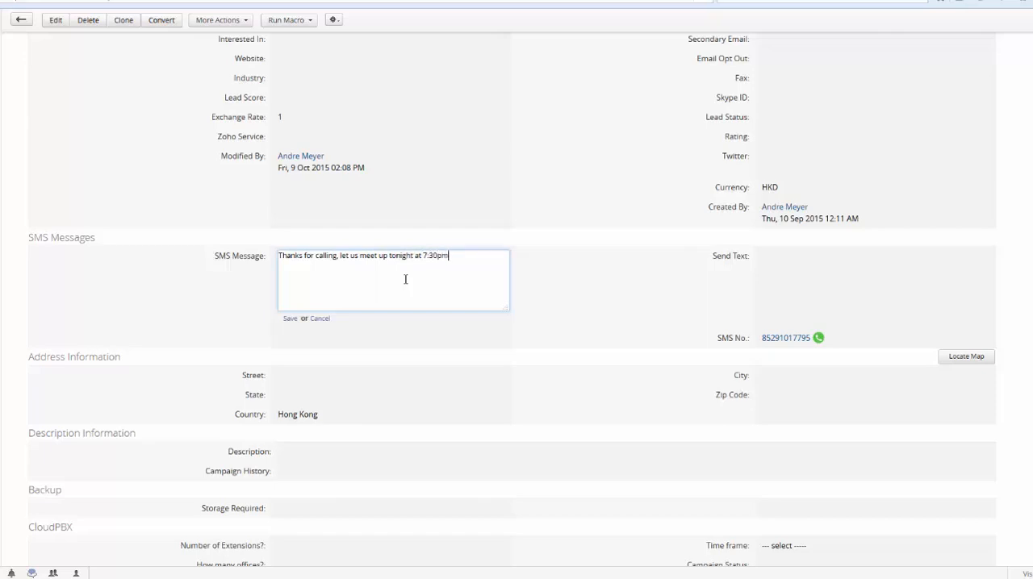
left_click(290, 318)
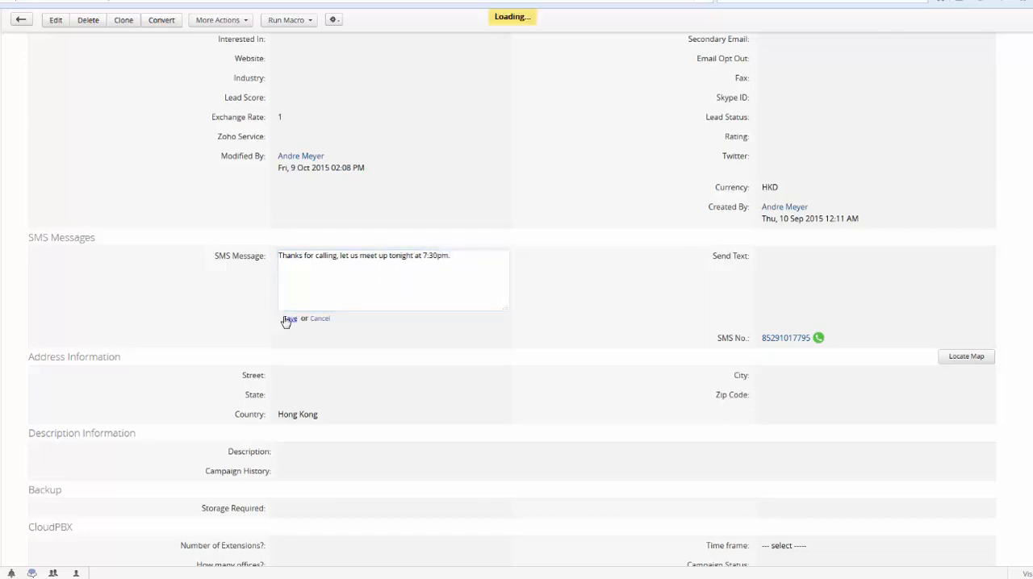
Tick Send Text on Sam's record so the 7:30pm message goes out as SMS.
left_click(289, 317)
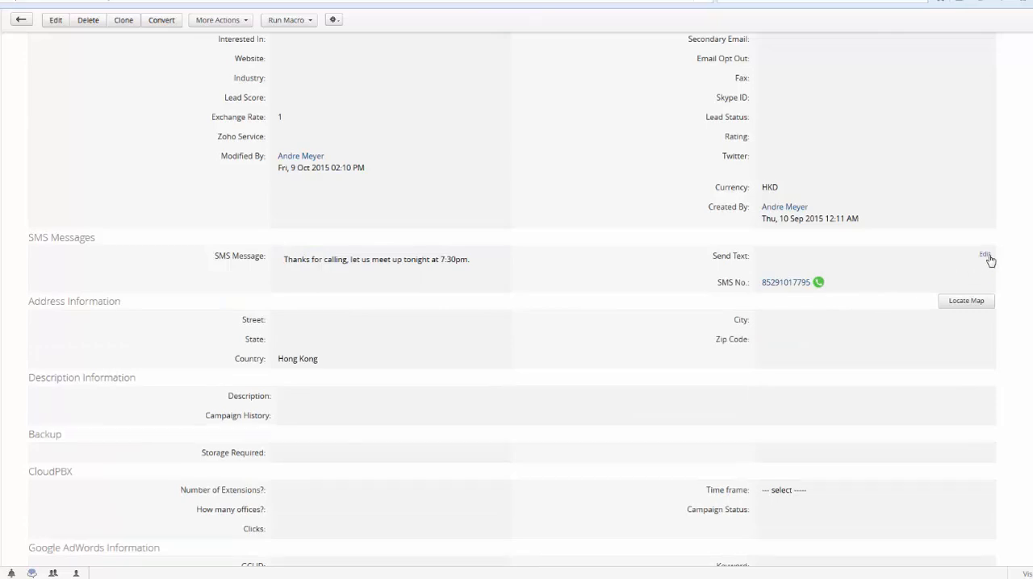
left_click(985, 255)
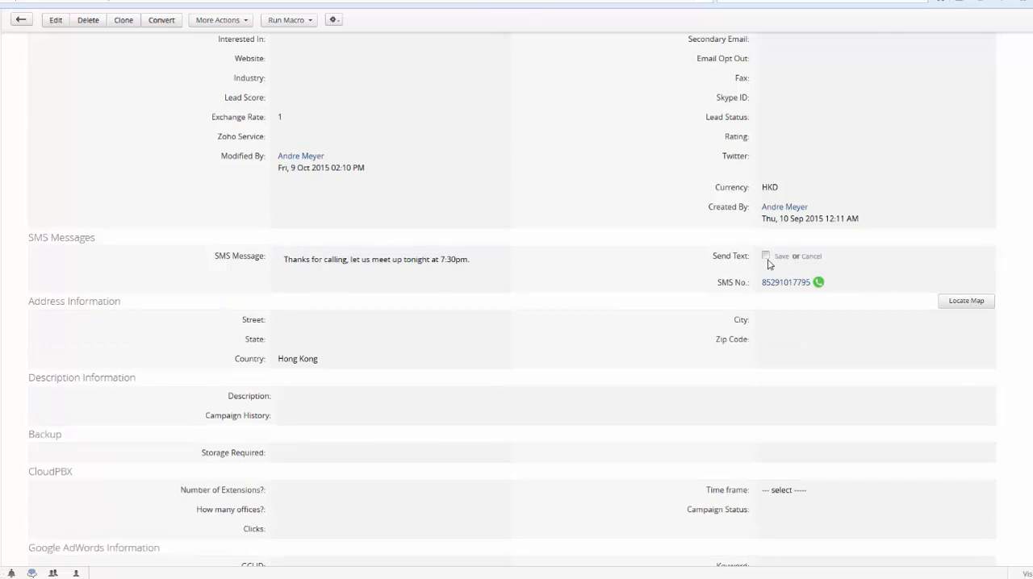
left_click(765, 256)
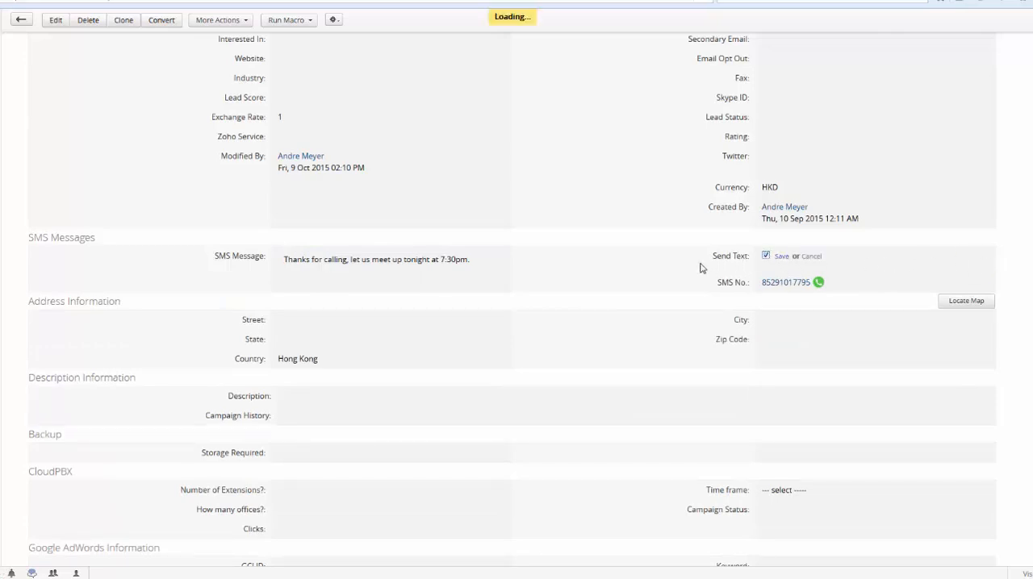
left_click(779, 256)
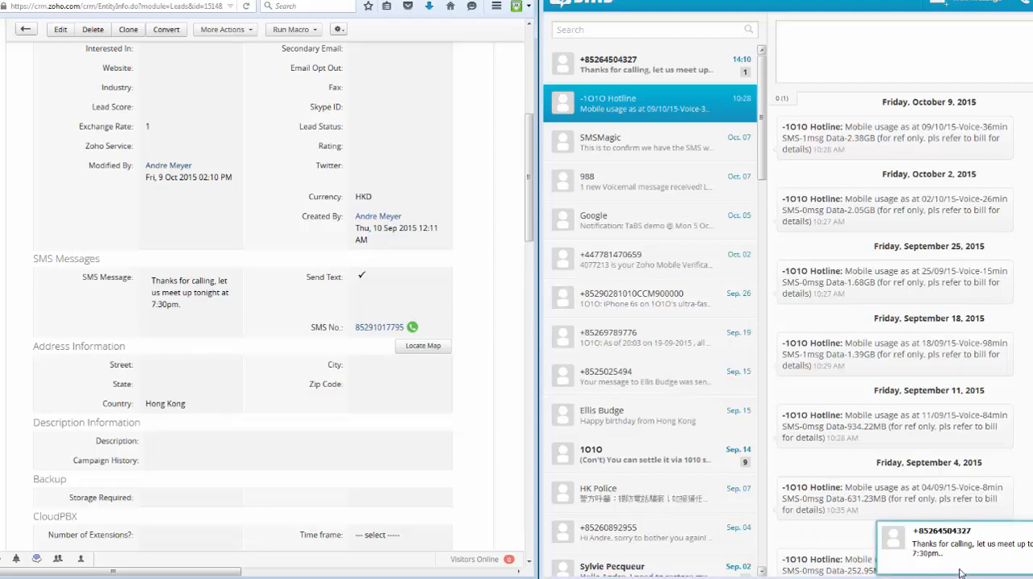
mouse_move(615, 67)
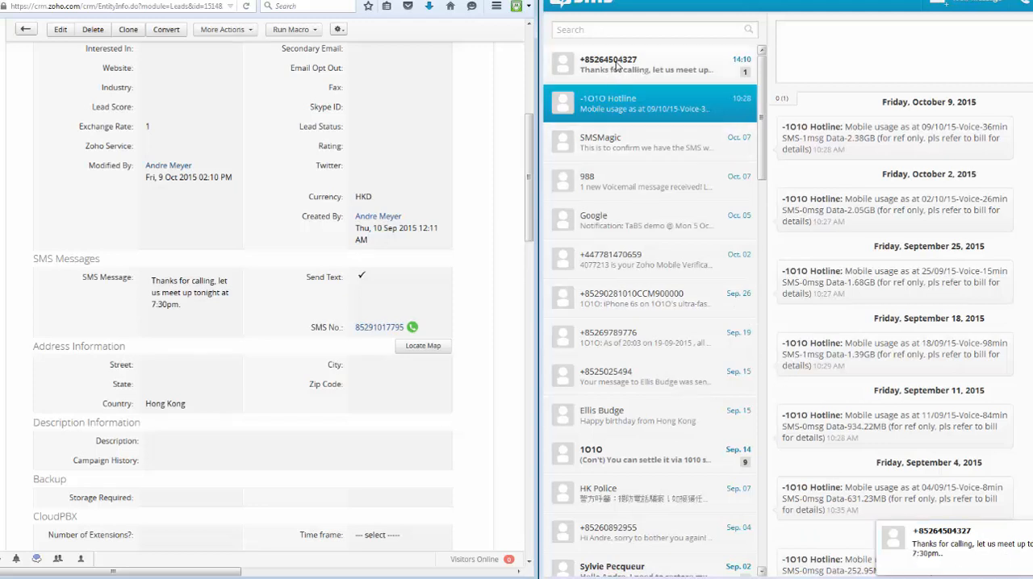
left_click(645, 64)
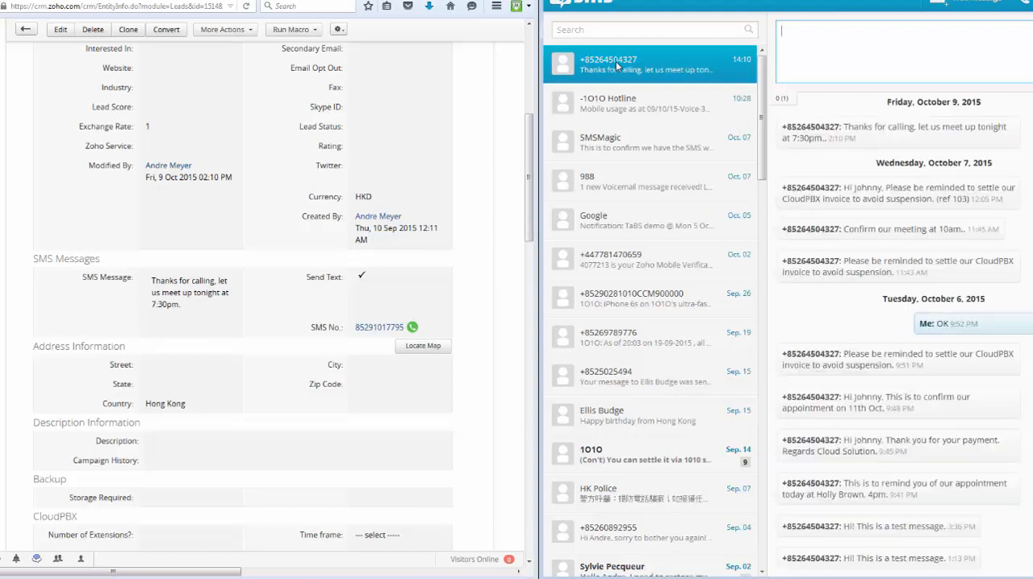
mouse_move(924, 140)
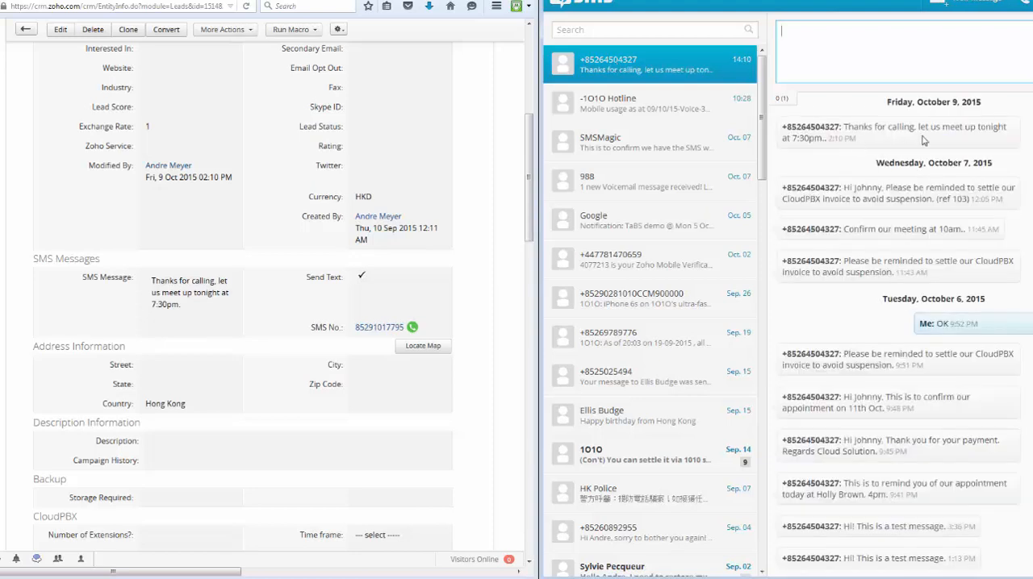
mouse_move(805, 147)
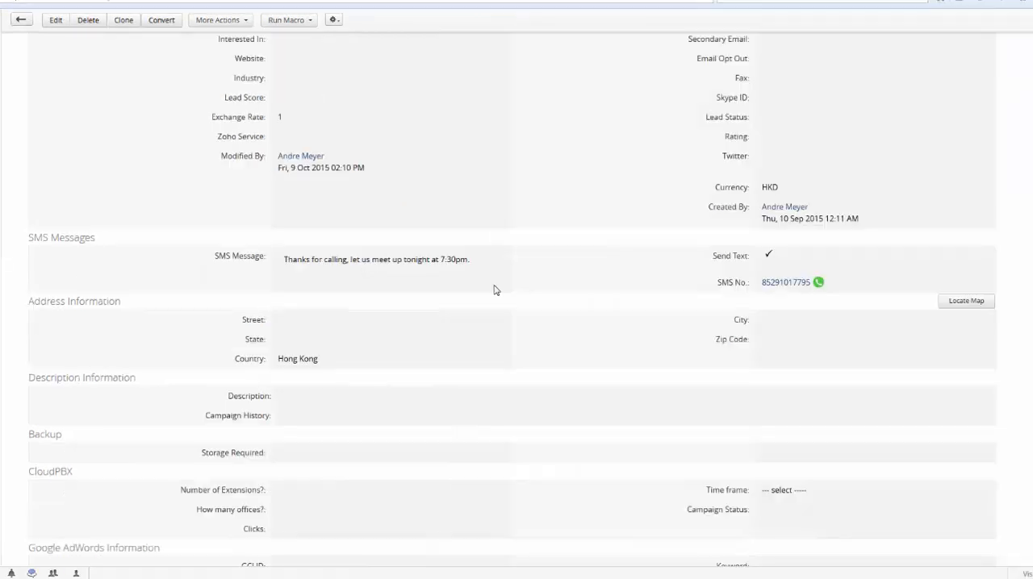
Switch to the SMS module's All SMS list showing six records.
scroll("up", 3)
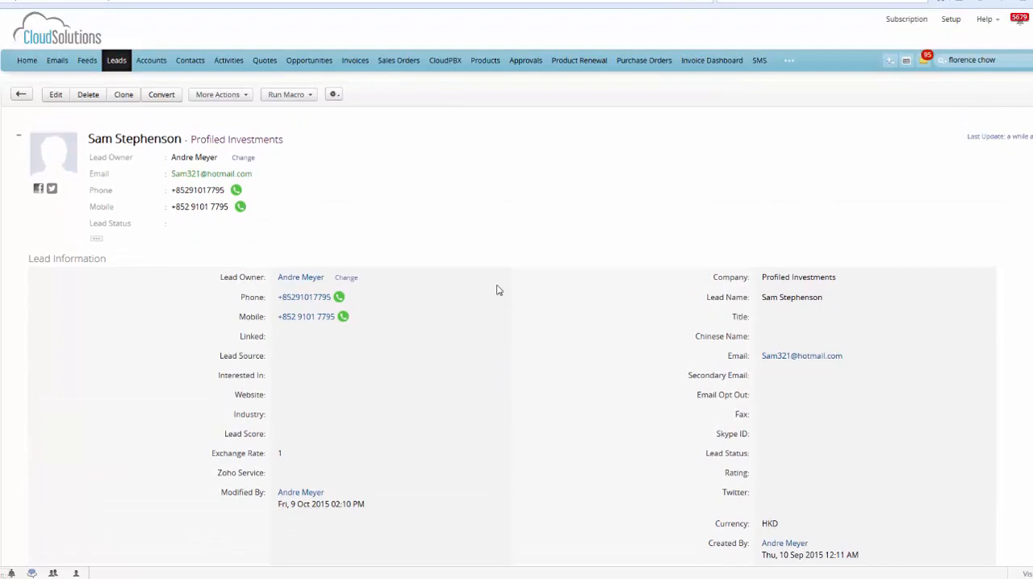
left_click(757, 59)
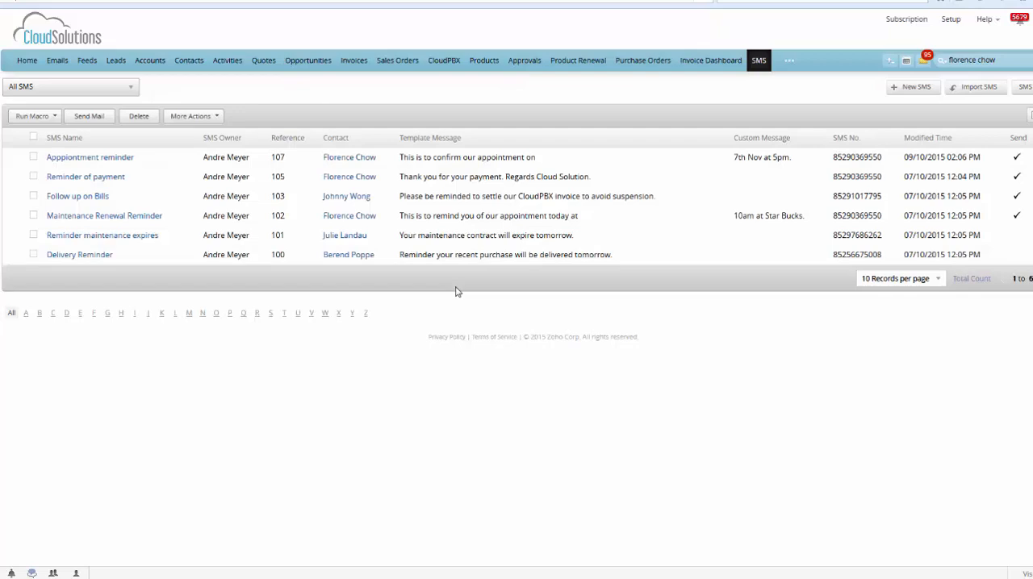
mouse_move(813, 200)
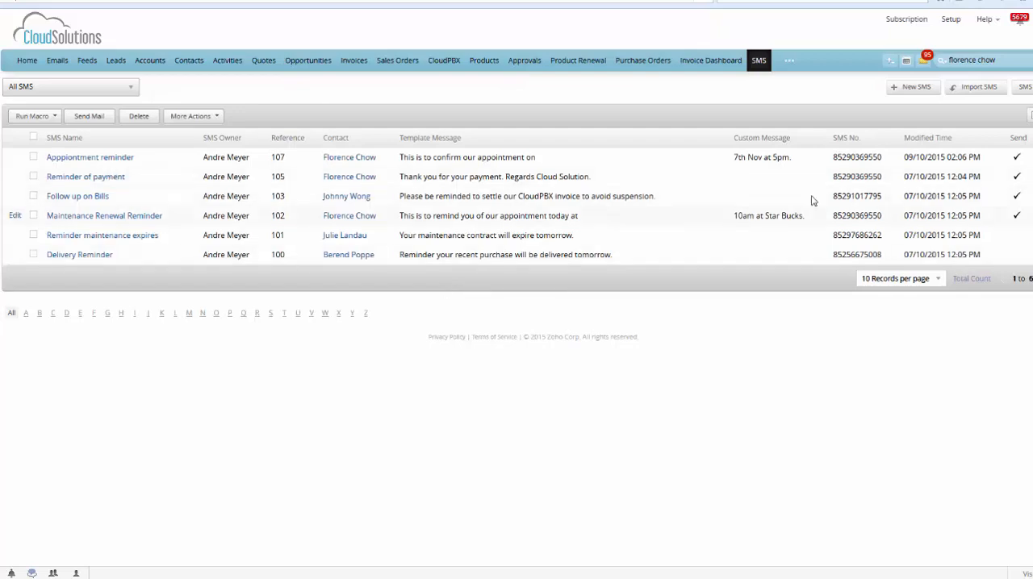
Create a blank new SMS record and browse the Template Message dropdown options.
left_click(911, 86)
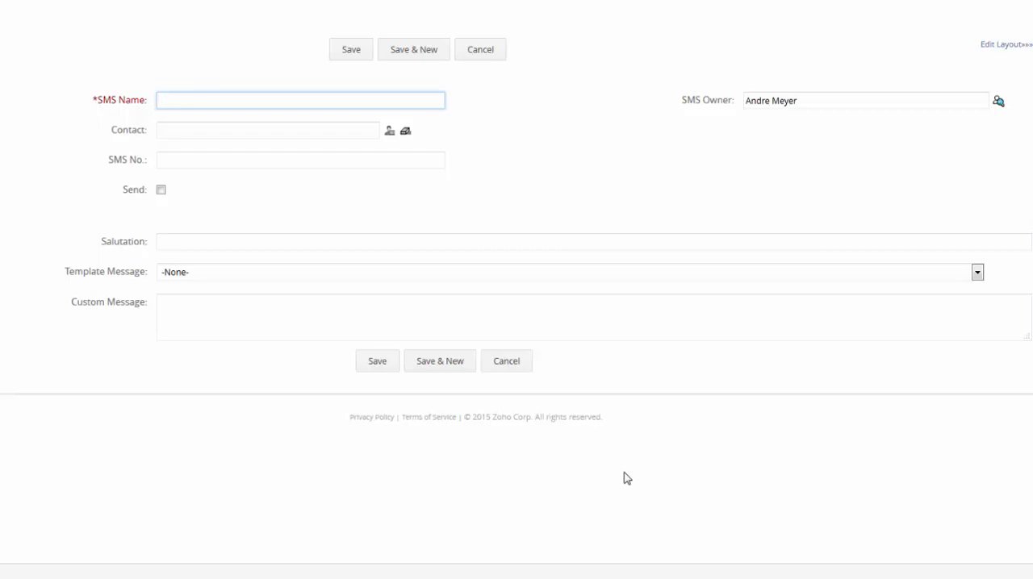
mouse_move(945, 292)
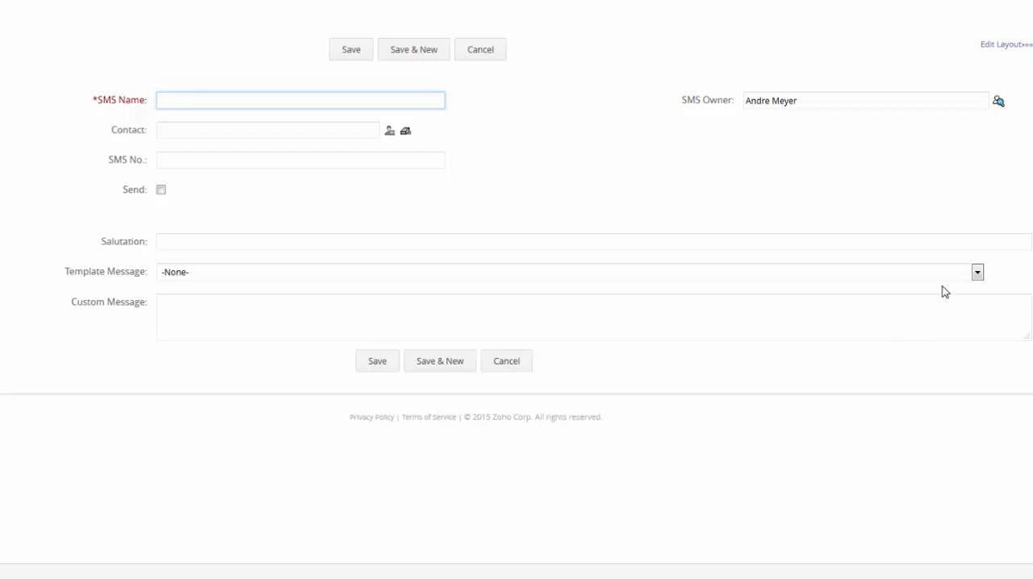
left_click(977, 272)
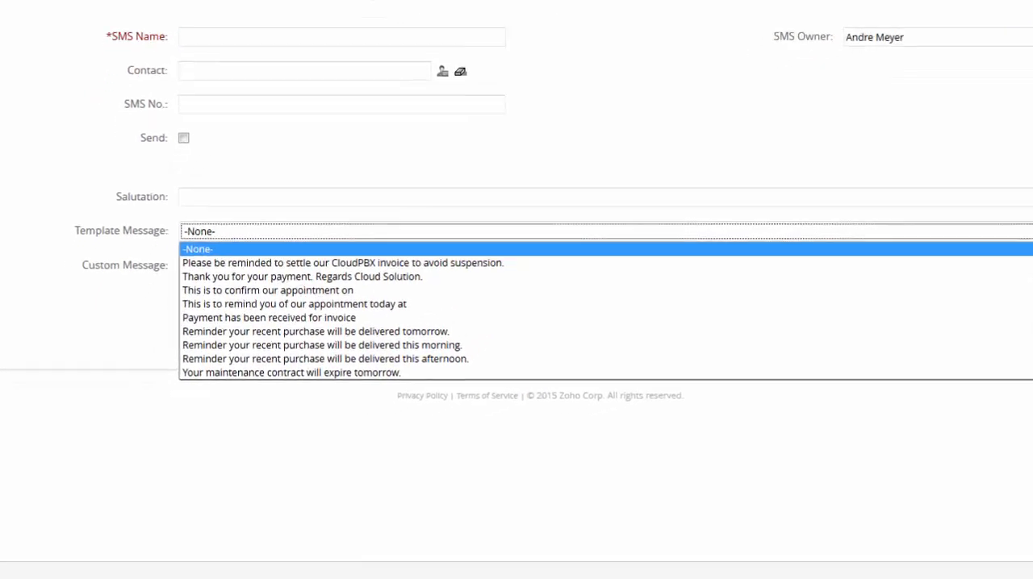
scroll("down", 3)
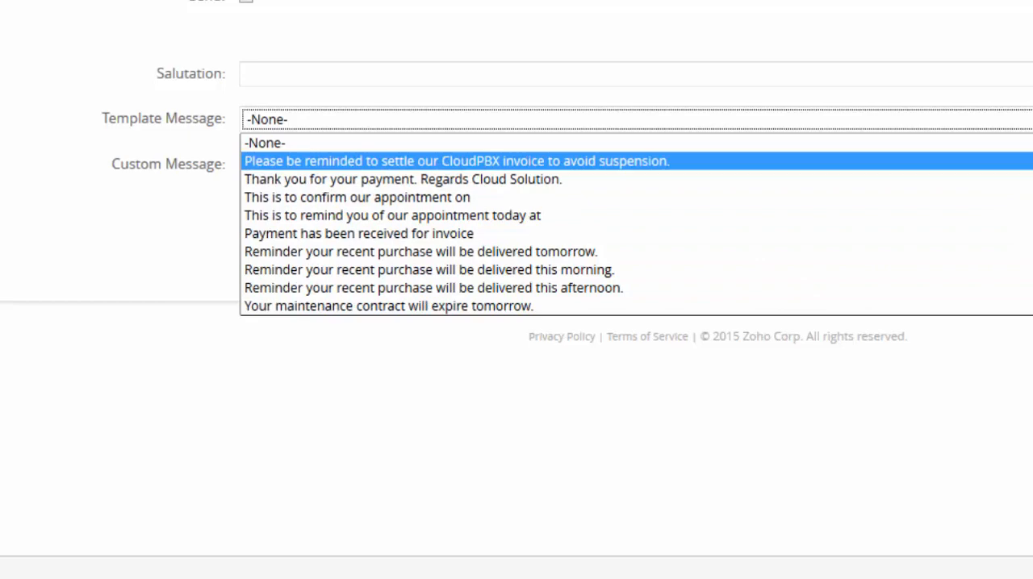
scroll("up", 3)
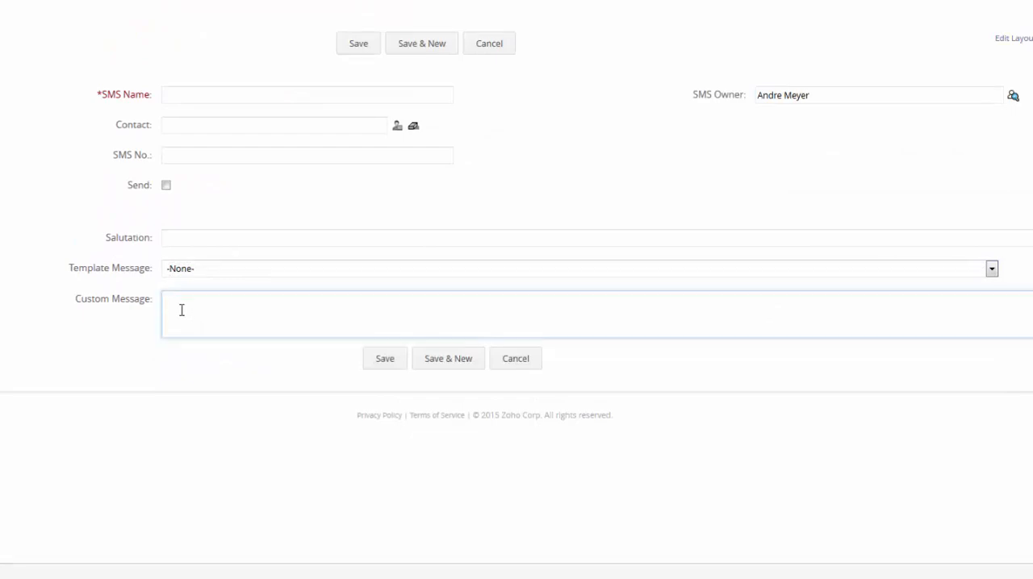
type("This would be c")
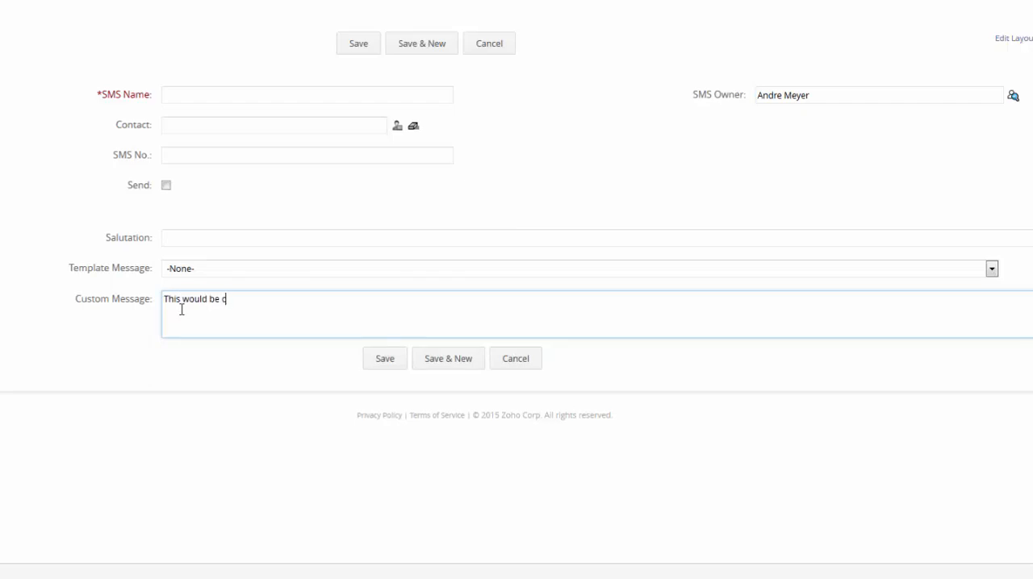
type("ustom")
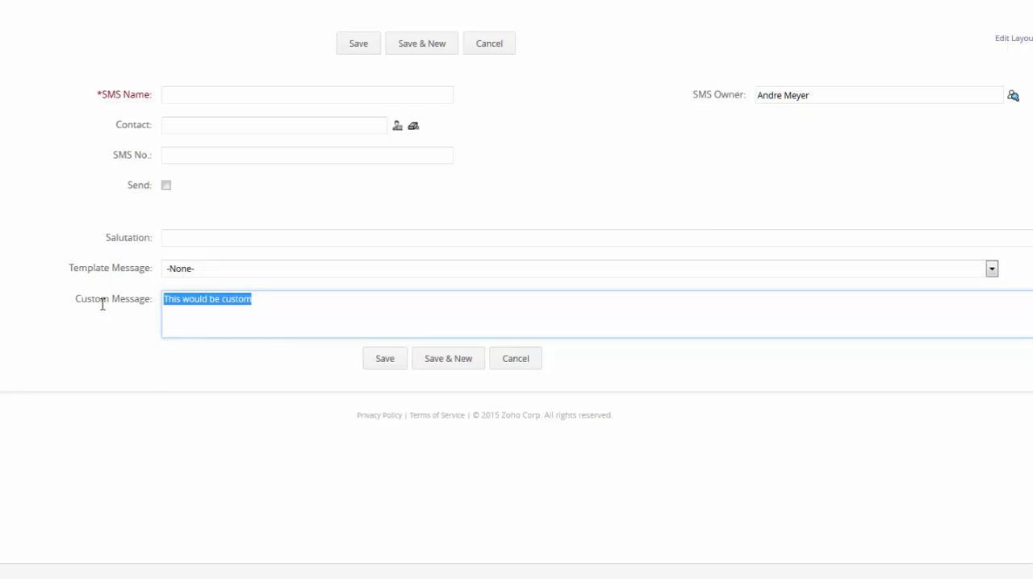
mouse_move(240, 297)
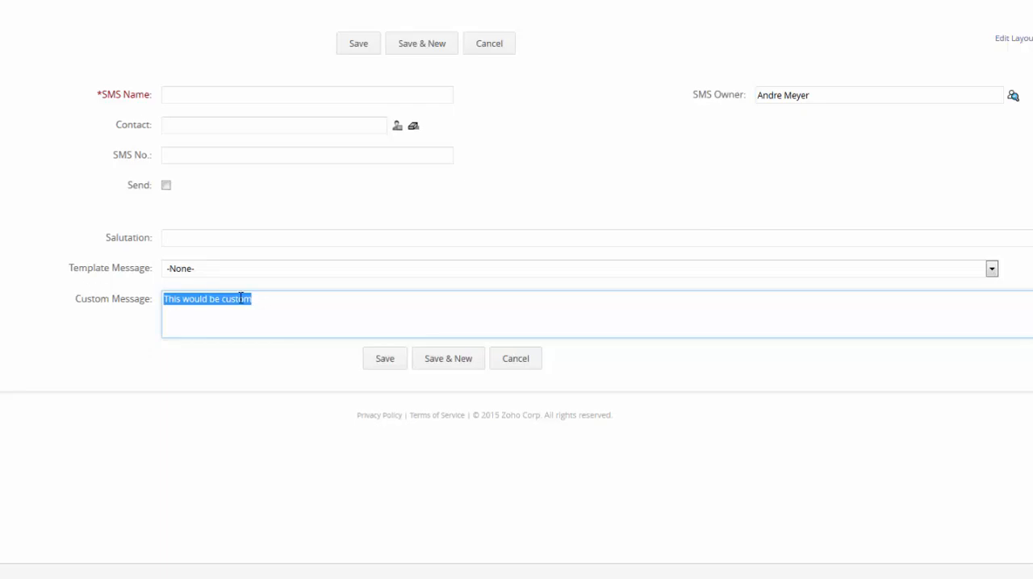
key("Delete")
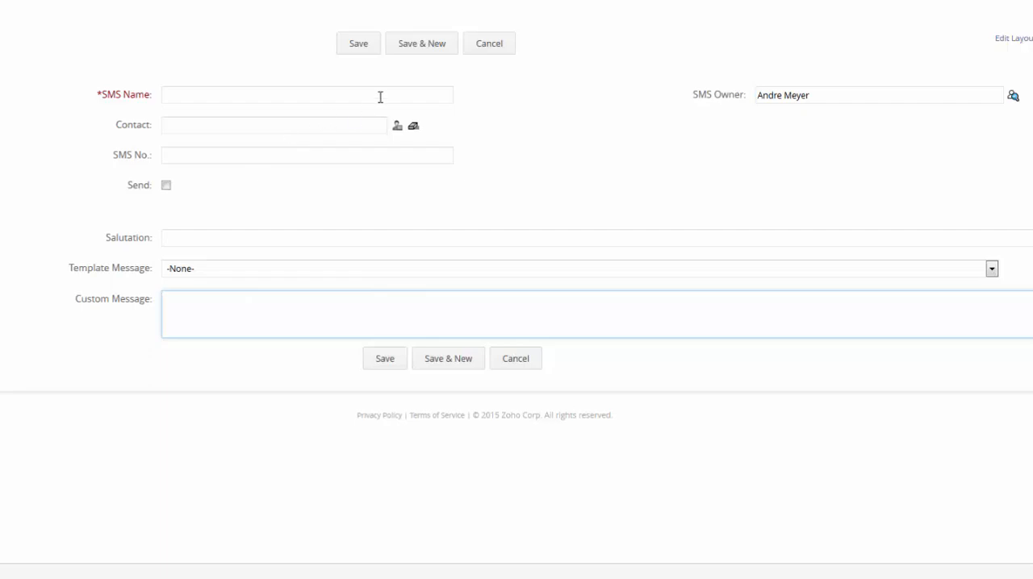
type("Appo")
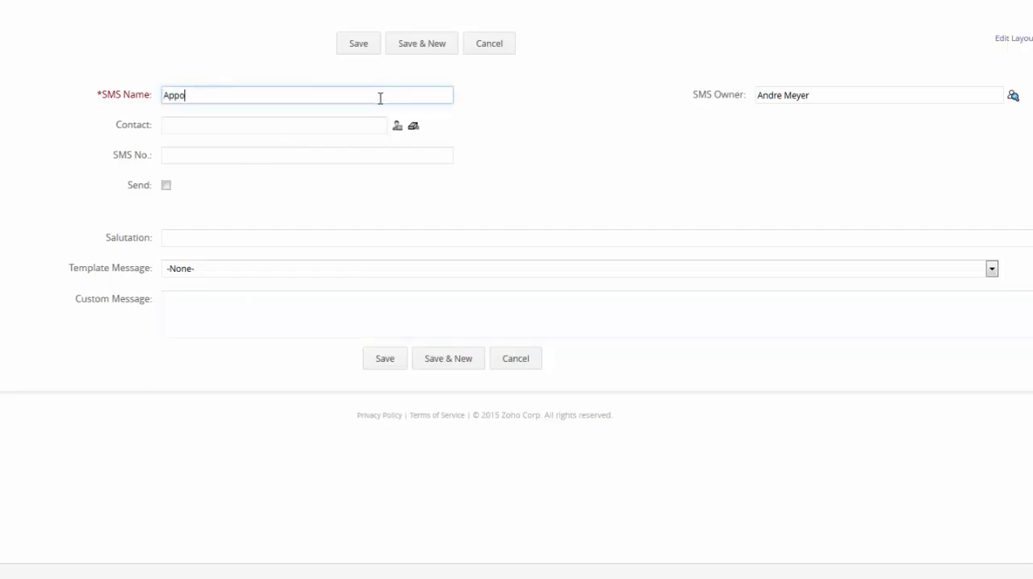
type("intment")
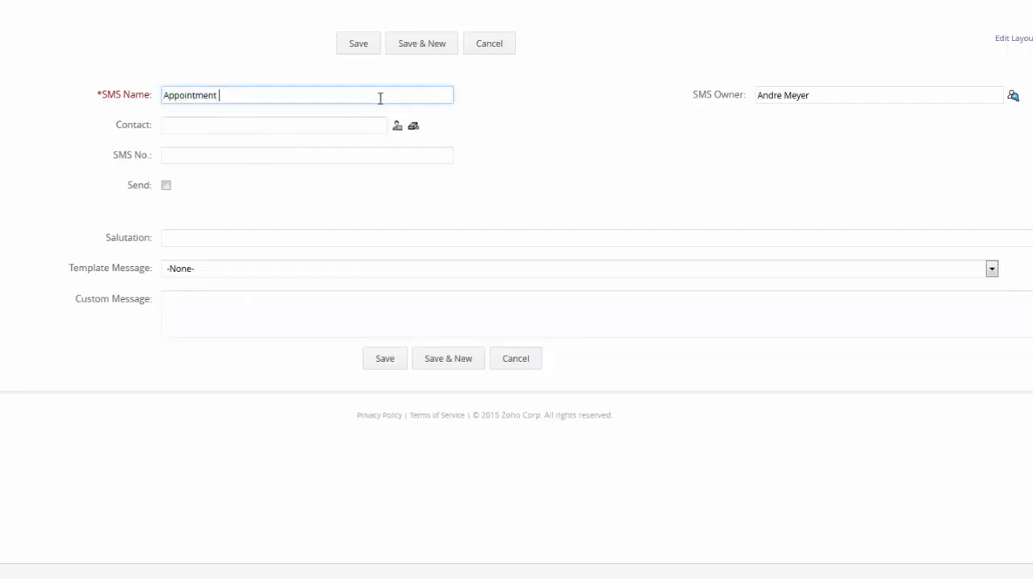
type("confirmation")
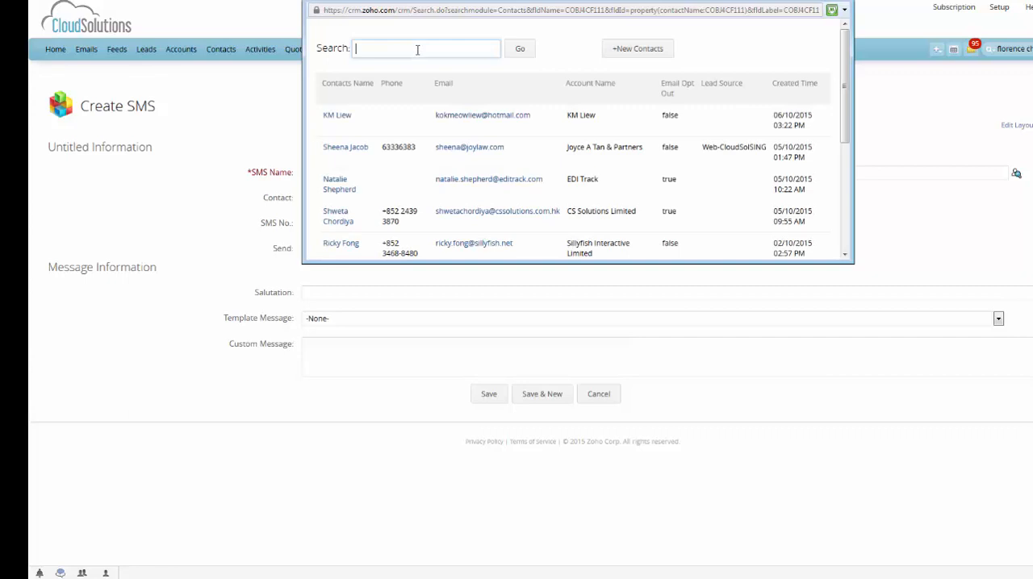
type("florence")
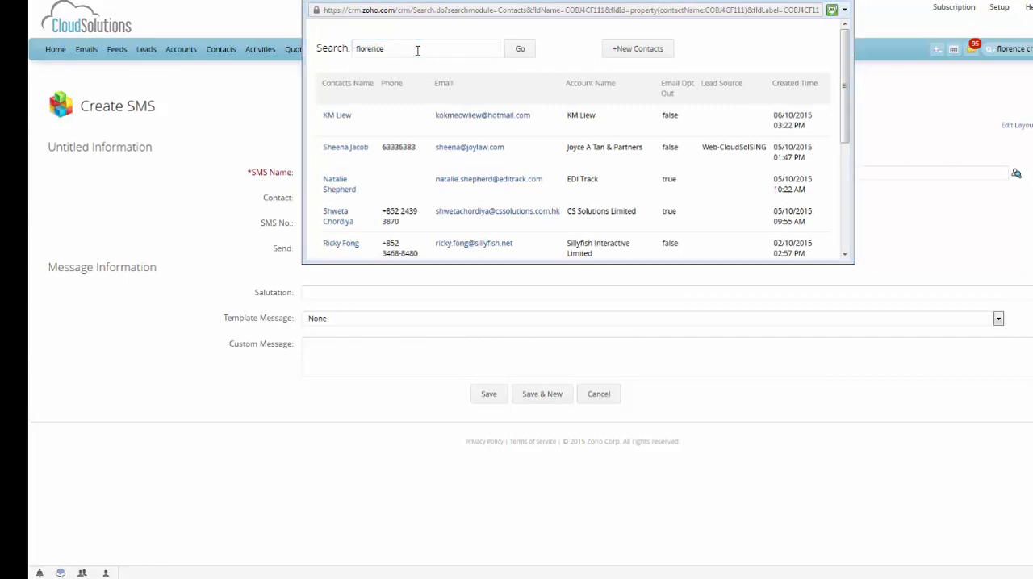
type("chow")
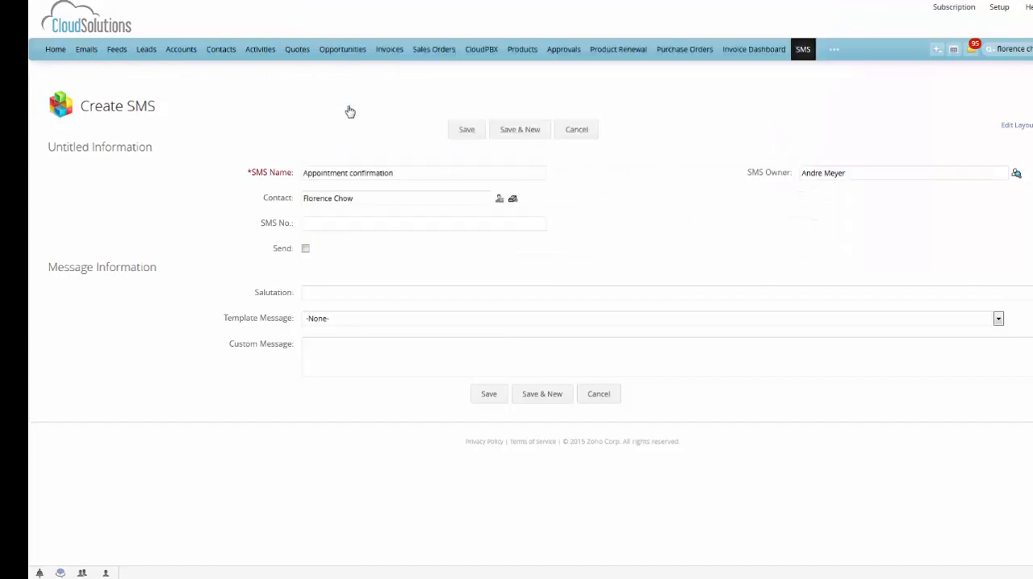
Select the 'This is to confirm our appointment on' template with custom message '7th Nov 3pm.'.
left_click(466, 129)
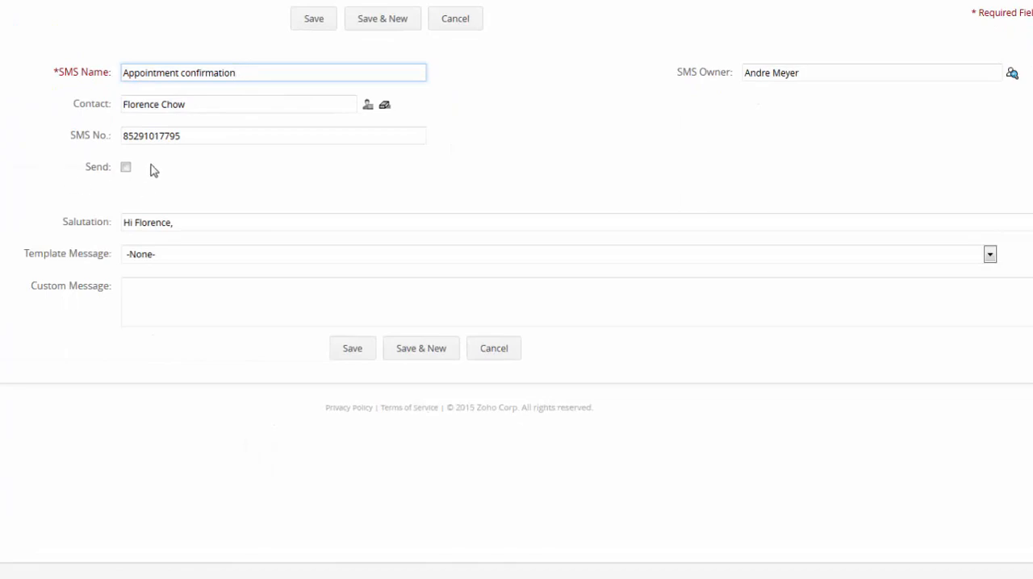
mouse_move(191, 152)
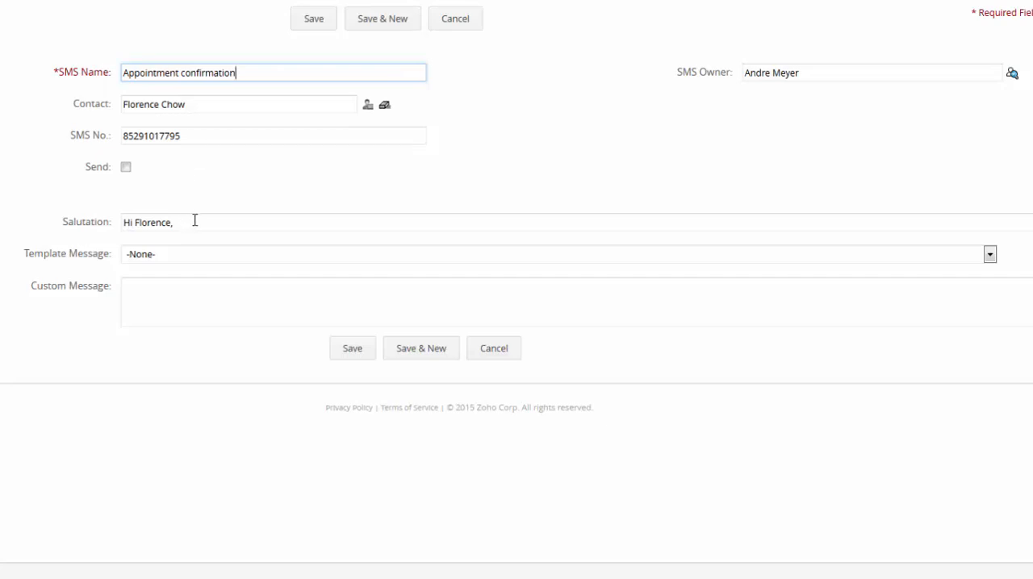
mouse_move(182, 222)
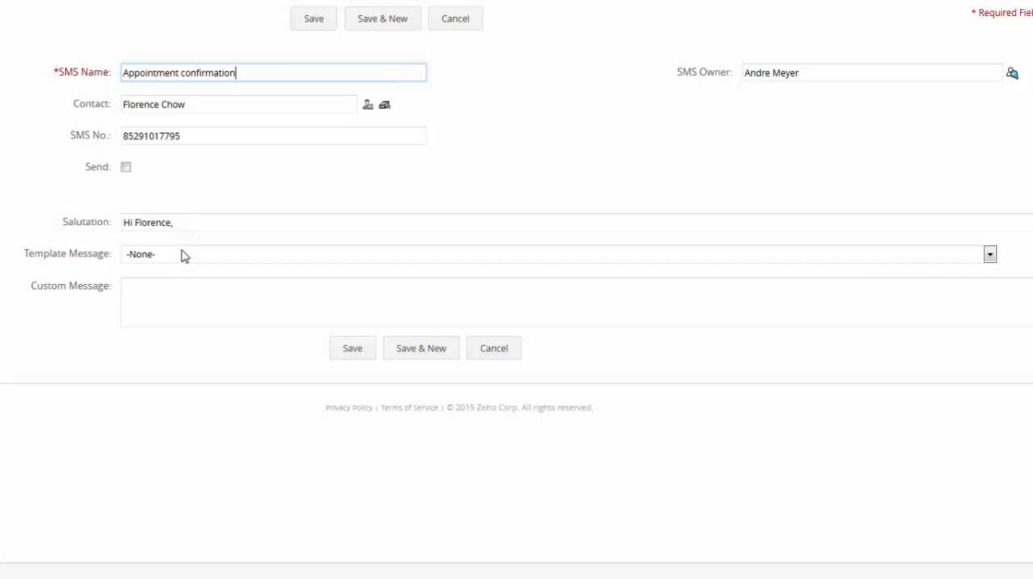
left_click(988, 253)
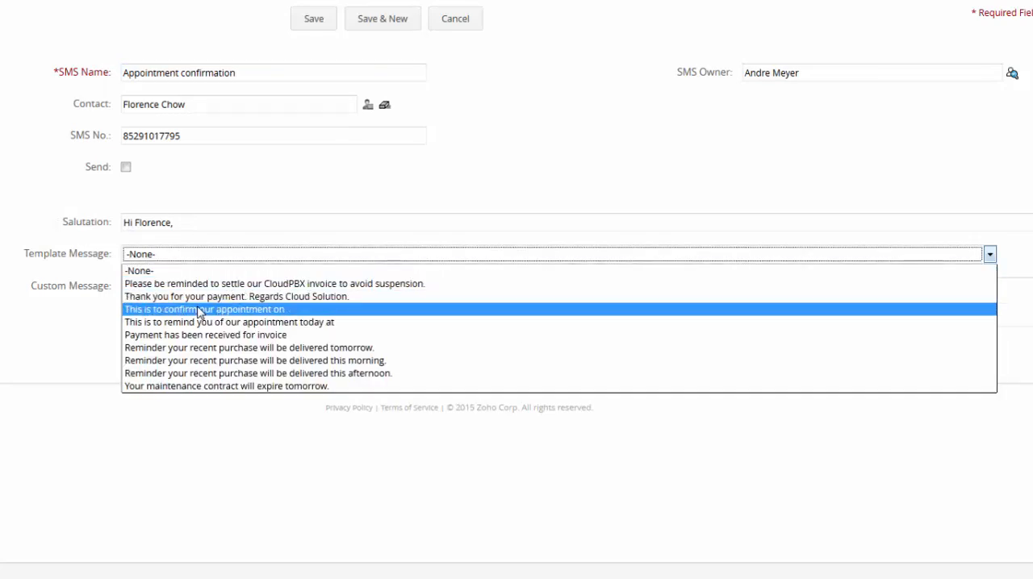
left_click(205, 309)
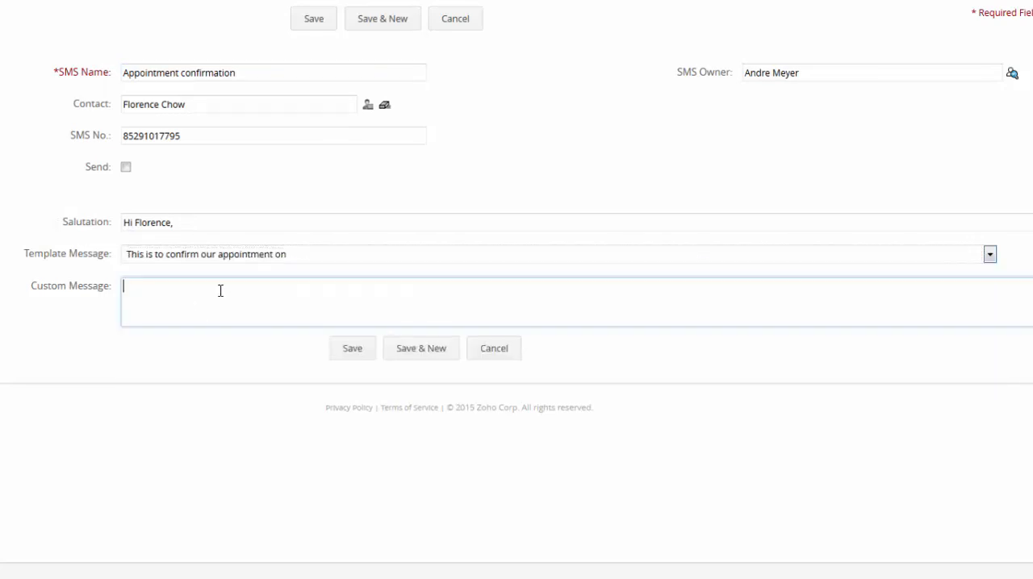
type("7th Nov")
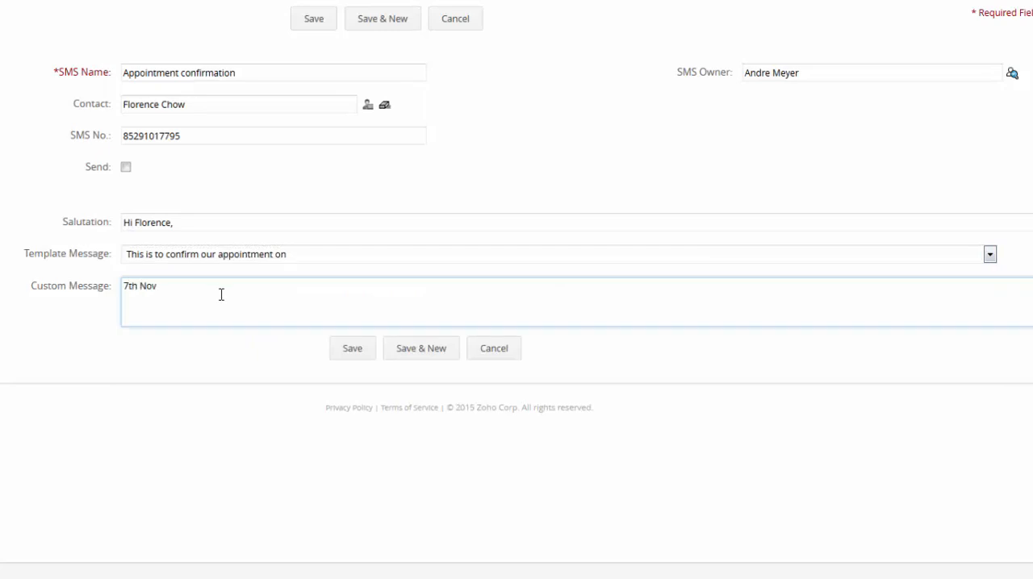
type("3pm.")
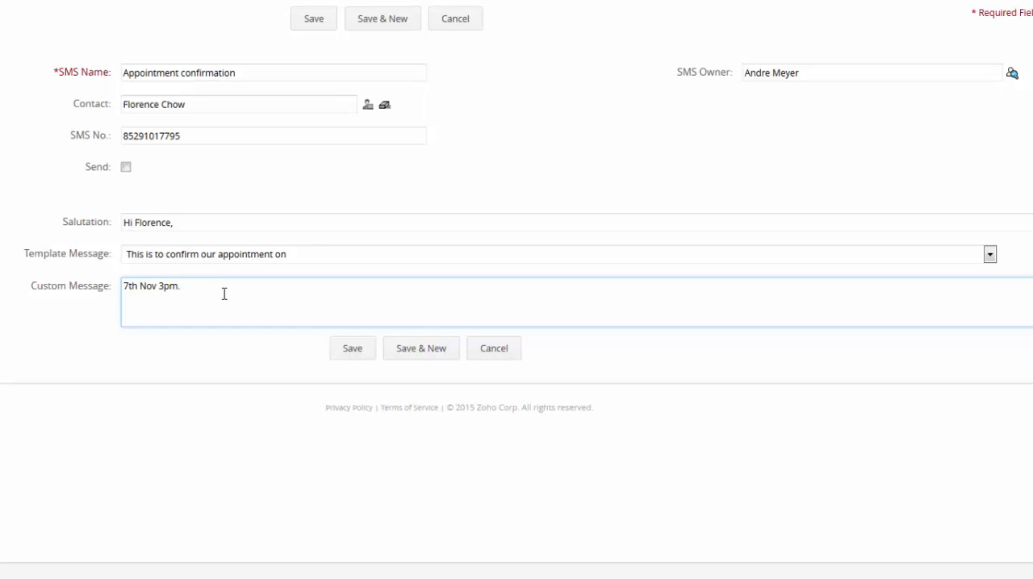
mouse_move(79, 306)
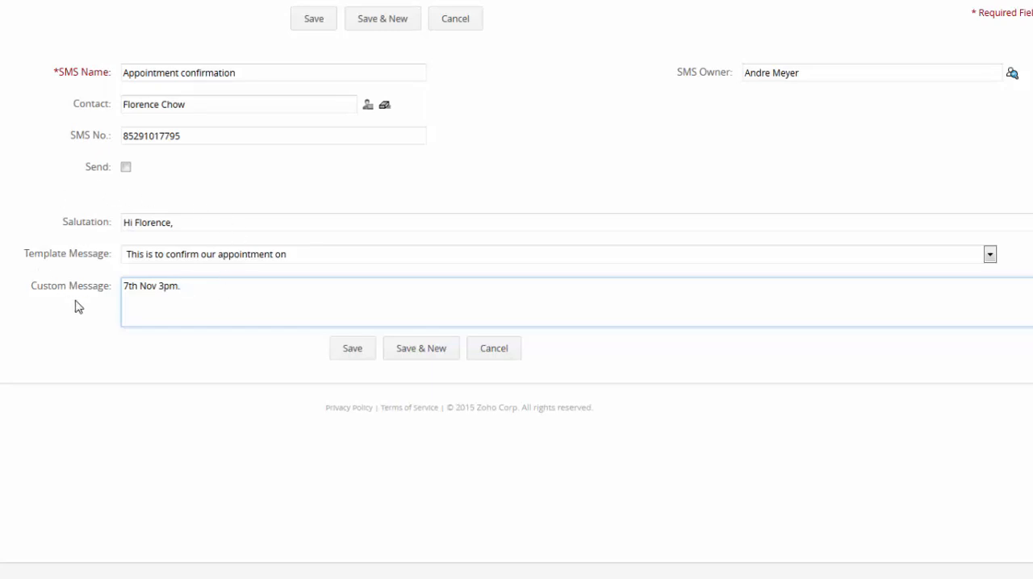
mouse_move(70, 305)
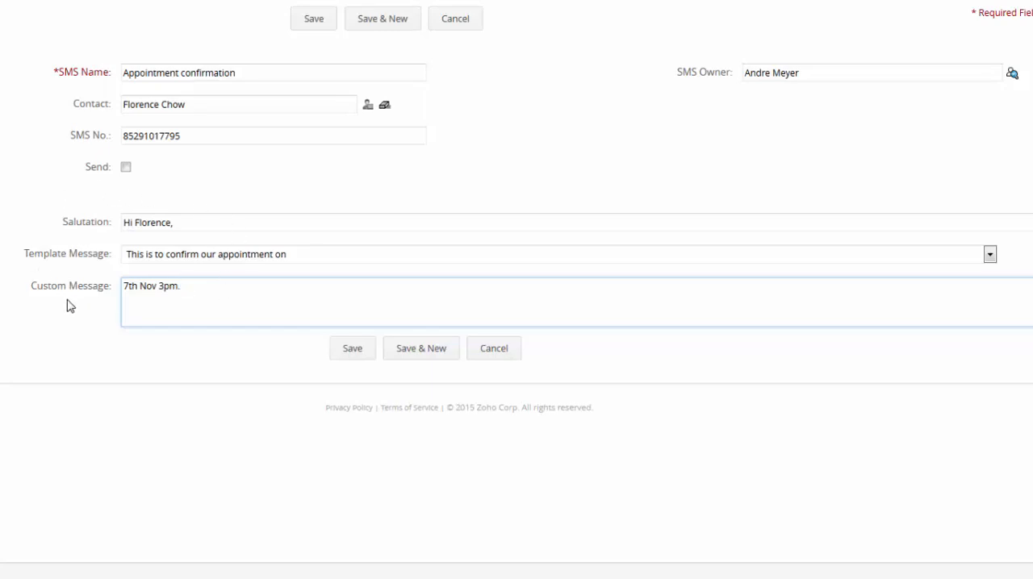
mouse_move(125, 300)
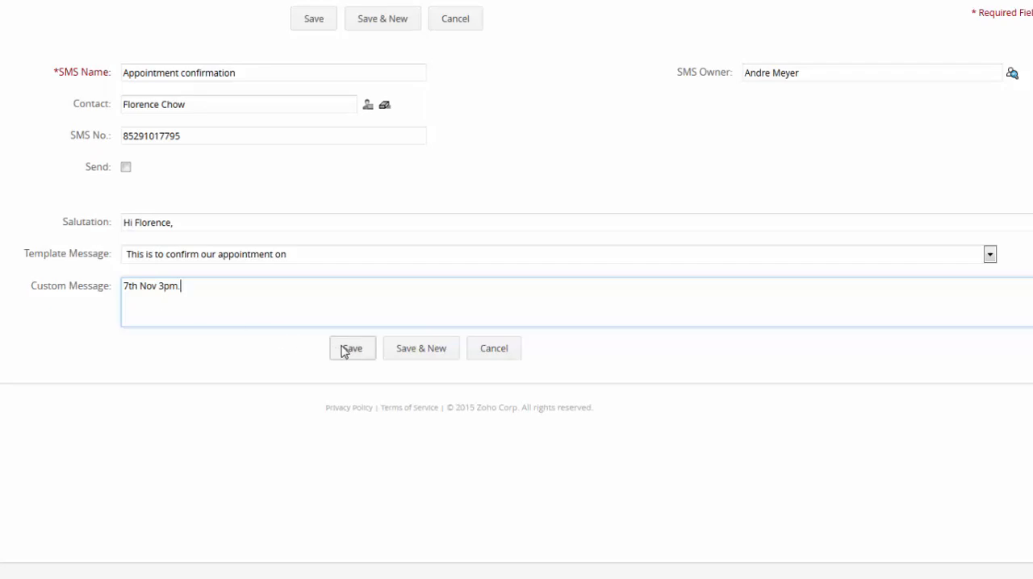
Save the SMS as reference 108 and expand an empty Add a Note box.
left_click(352, 348)
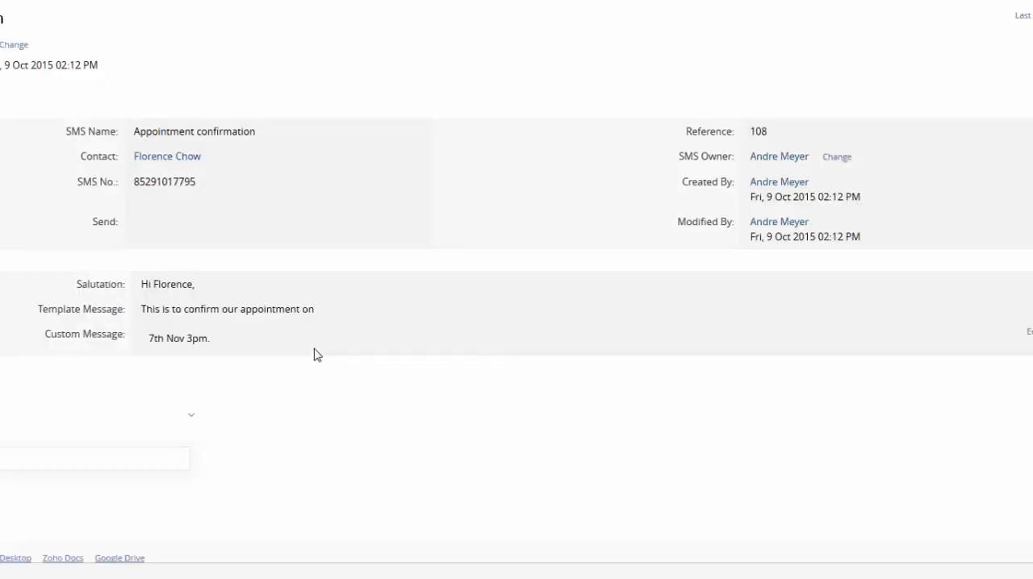
scroll("up", 3)
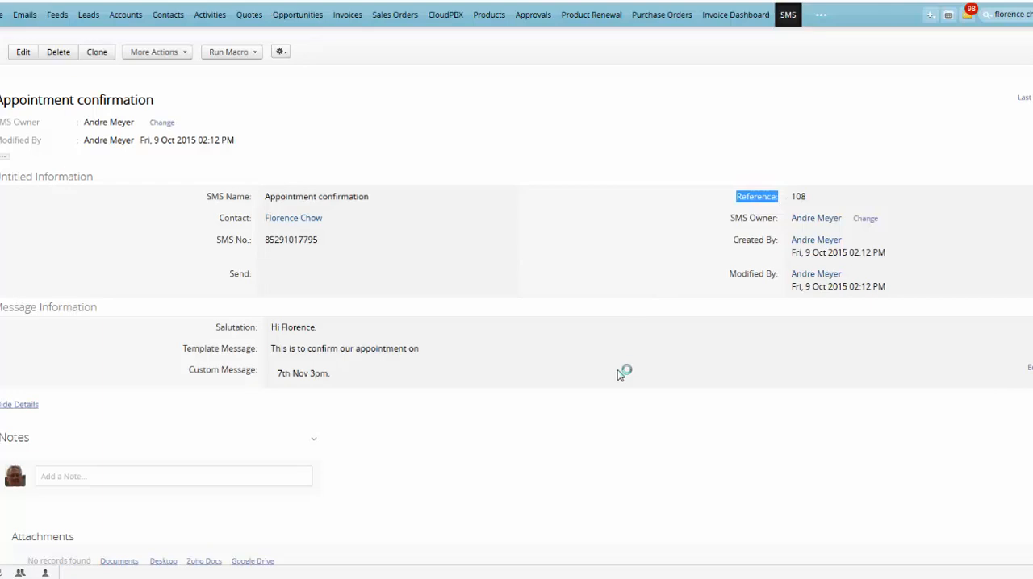
mouse_move(793, 216)
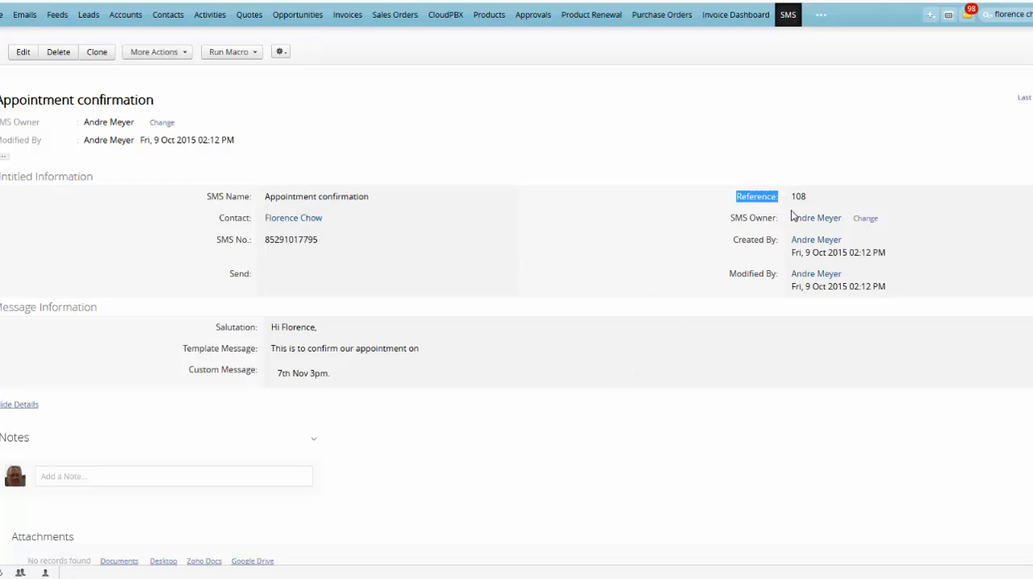
mouse_move(711, 331)
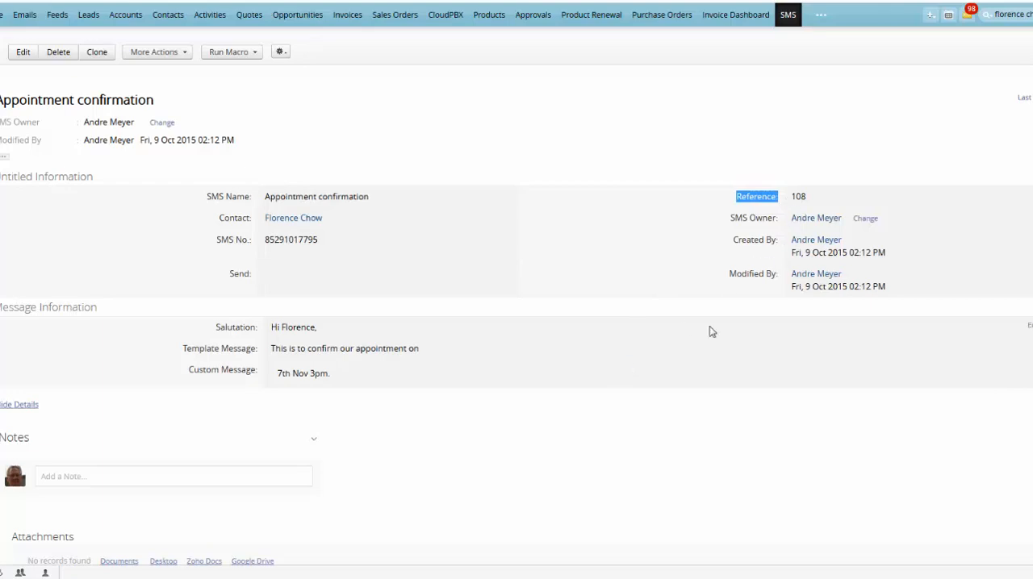
mouse_move(314, 525)
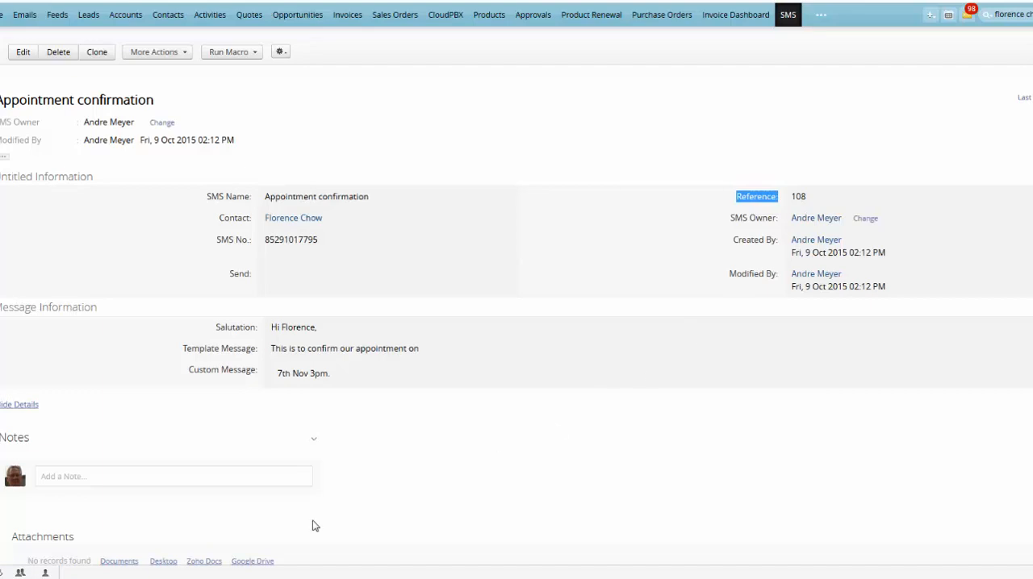
left_click(172, 476)
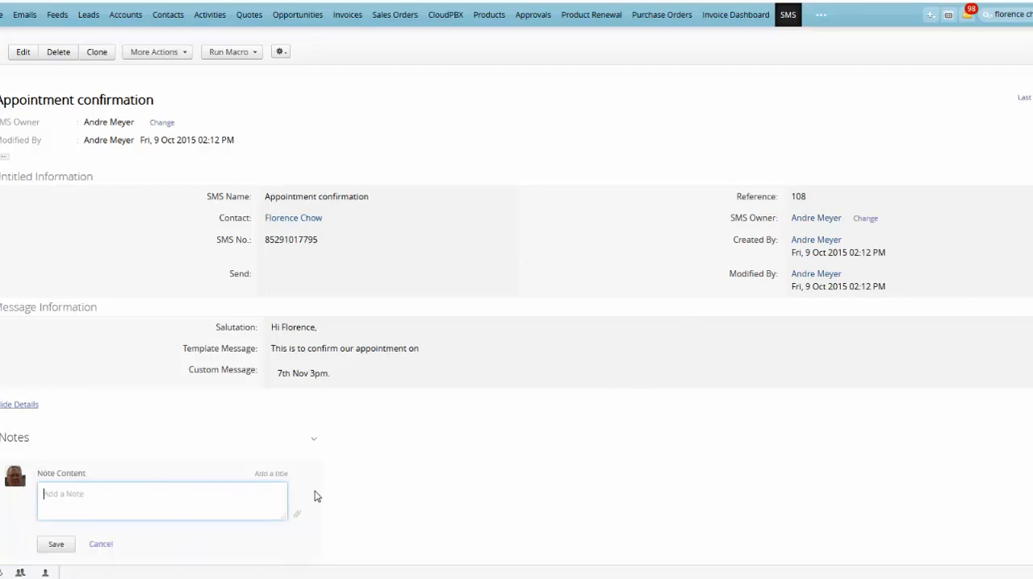
left_click(391, 297)
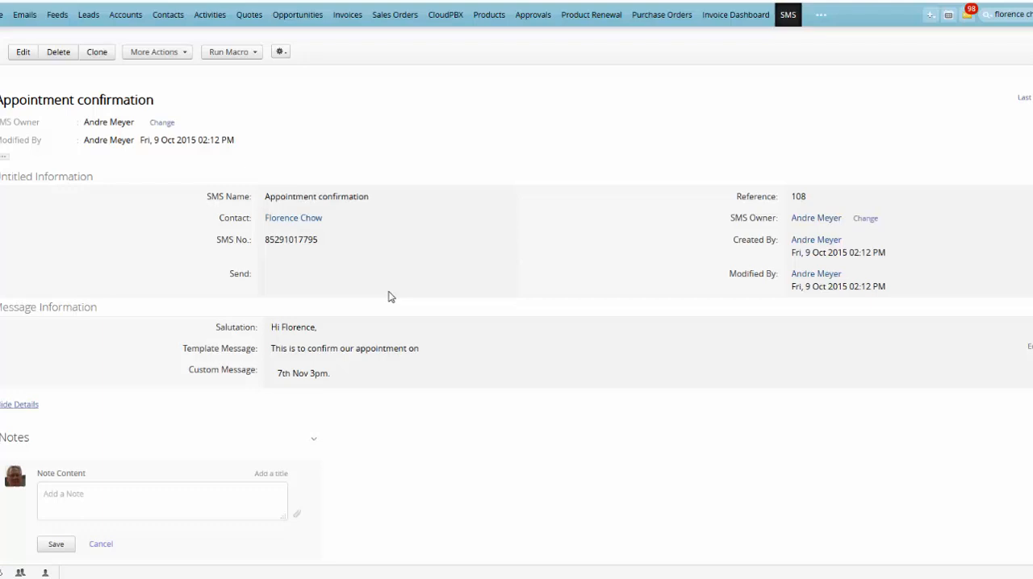
Tick Send on the Appointment confirmation record to text Florence the 7th Nov 3pm confirmation.
left_click(275, 274)
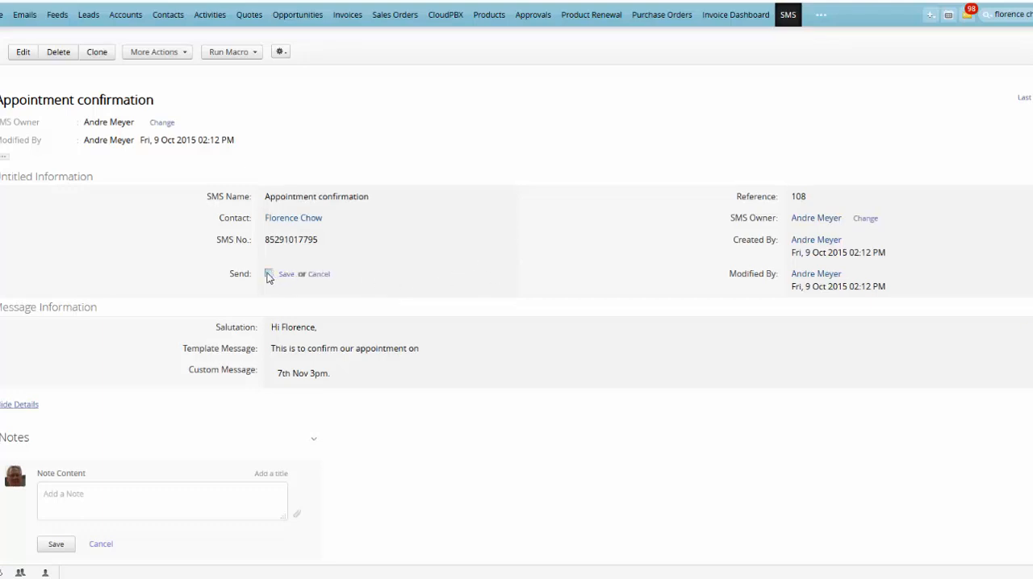
left_click(270, 273)
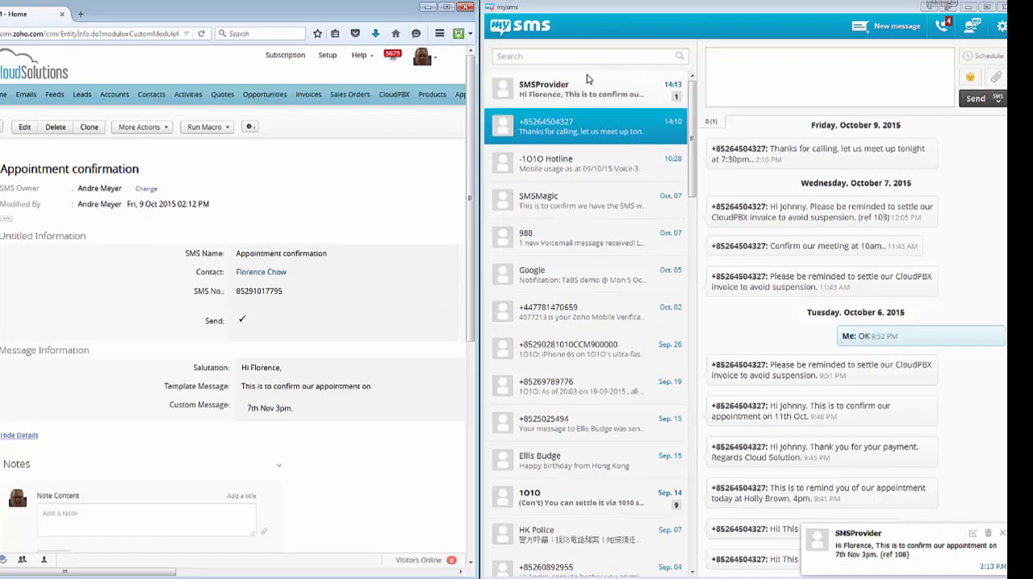
Open the SMSProvider conversation with the 7th Nov 3pm confirmation, reference 108.
left_click(581, 89)
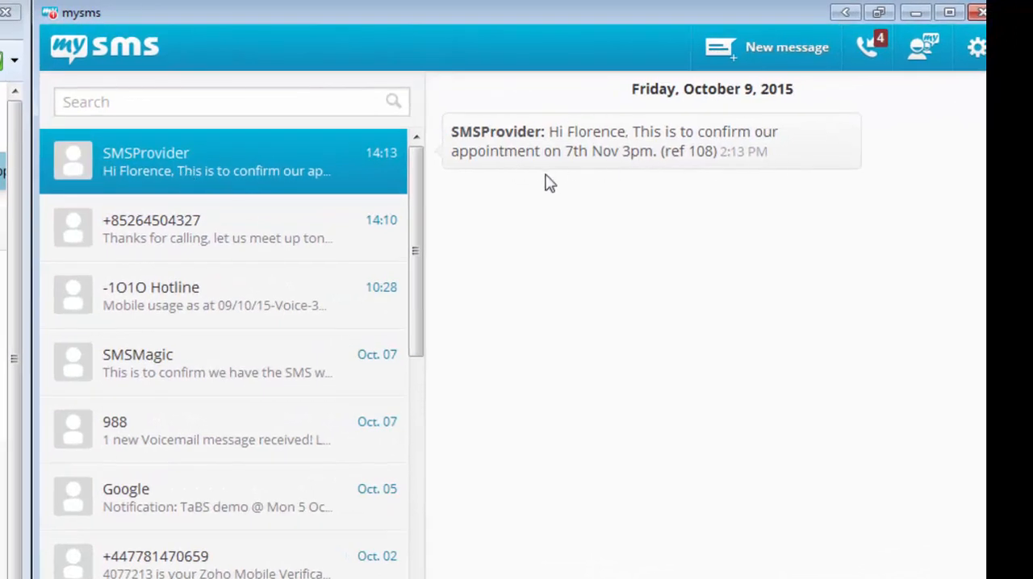
mouse_move(612, 177)
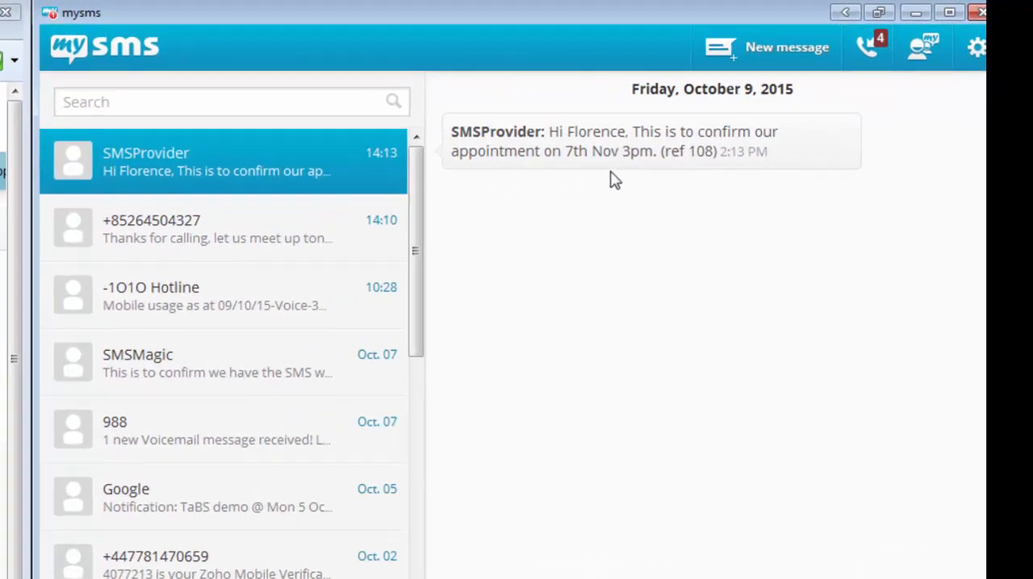
mouse_move(677, 177)
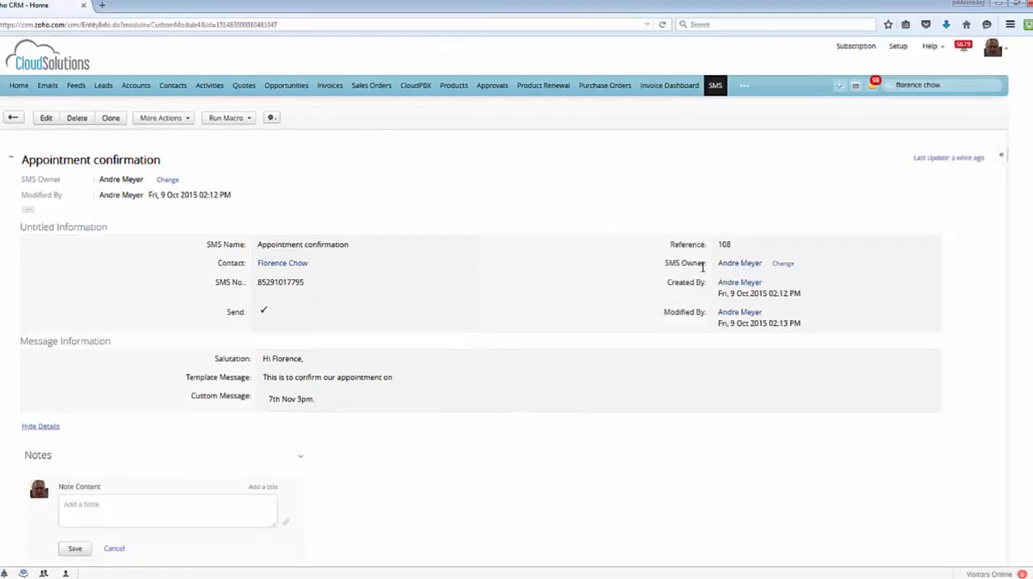
mouse_move(687, 376)
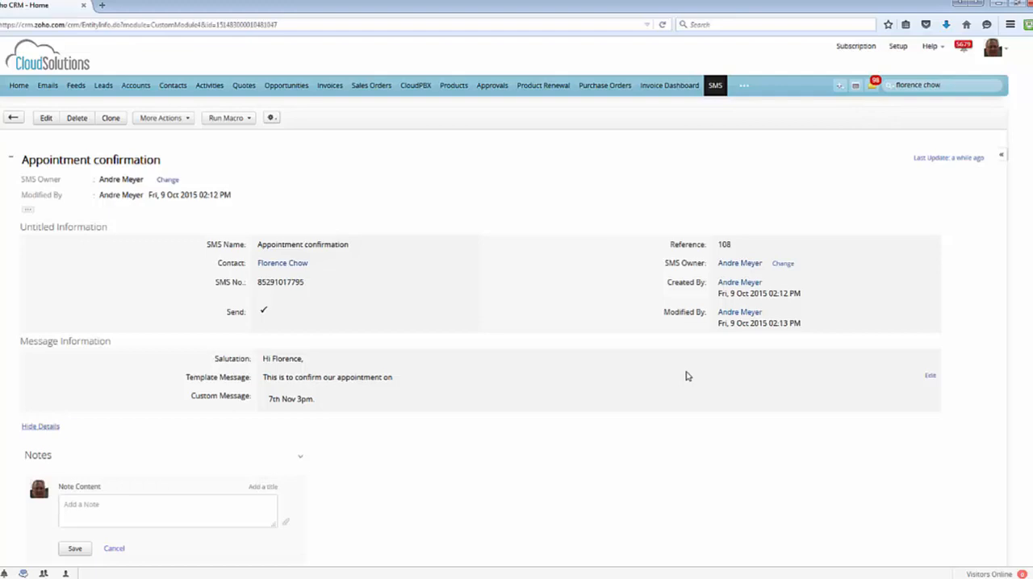
mouse_move(13, 118)
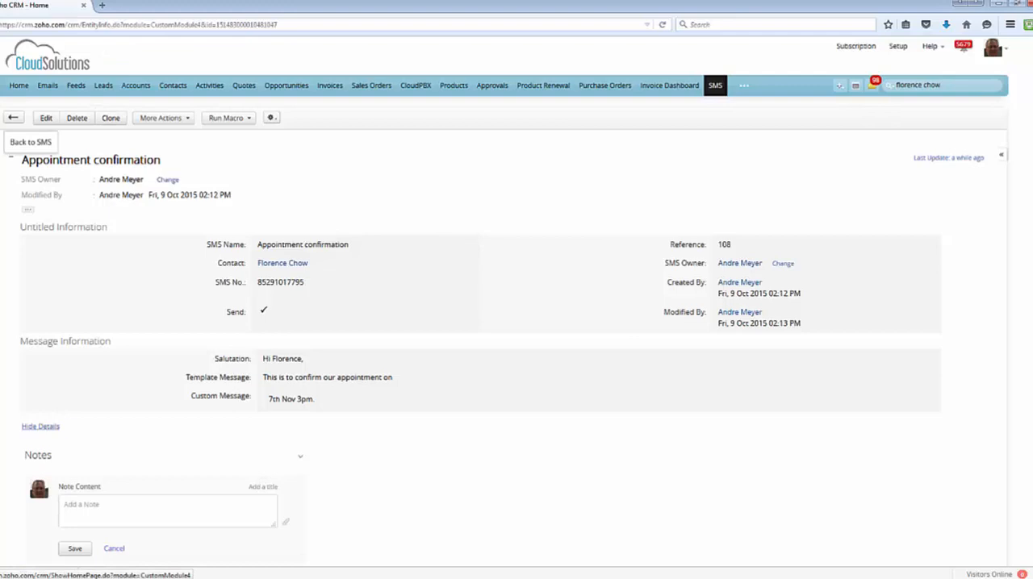
Show the recently visited records list from the Appointment confirmation record.
left_click(31, 142)
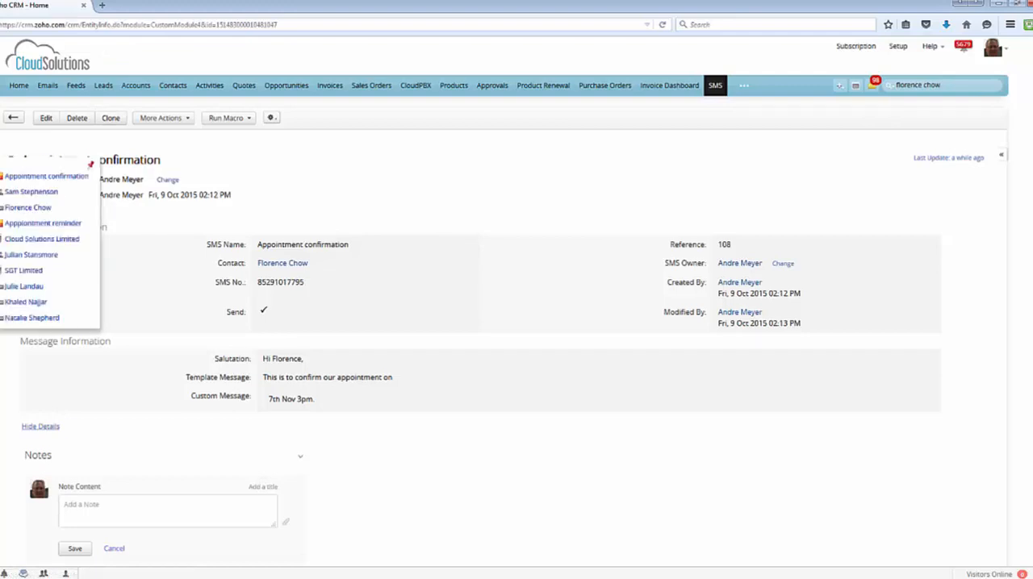
left_click(30, 191)
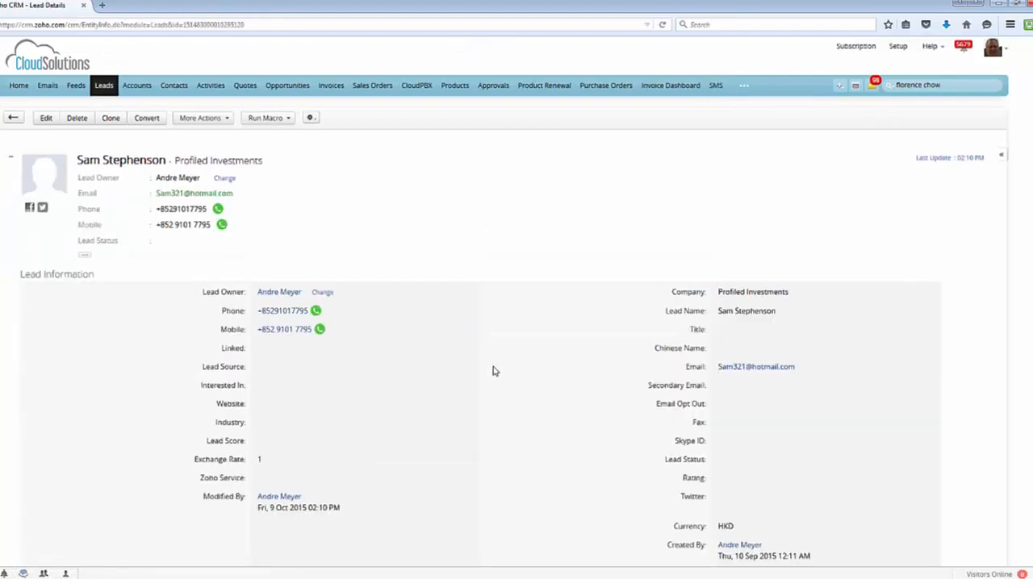
scroll("down", 3)
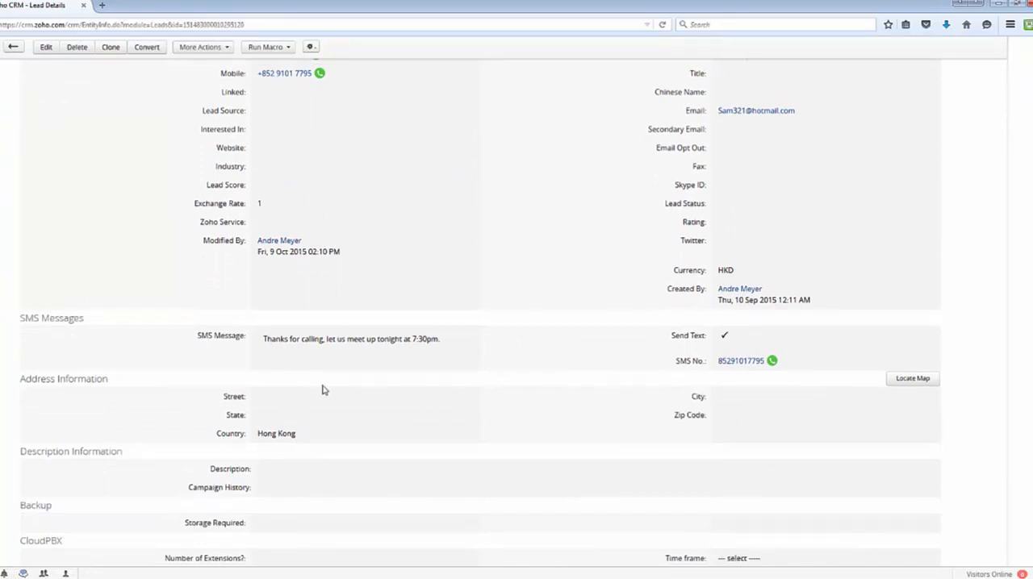
scroll("up", 3)
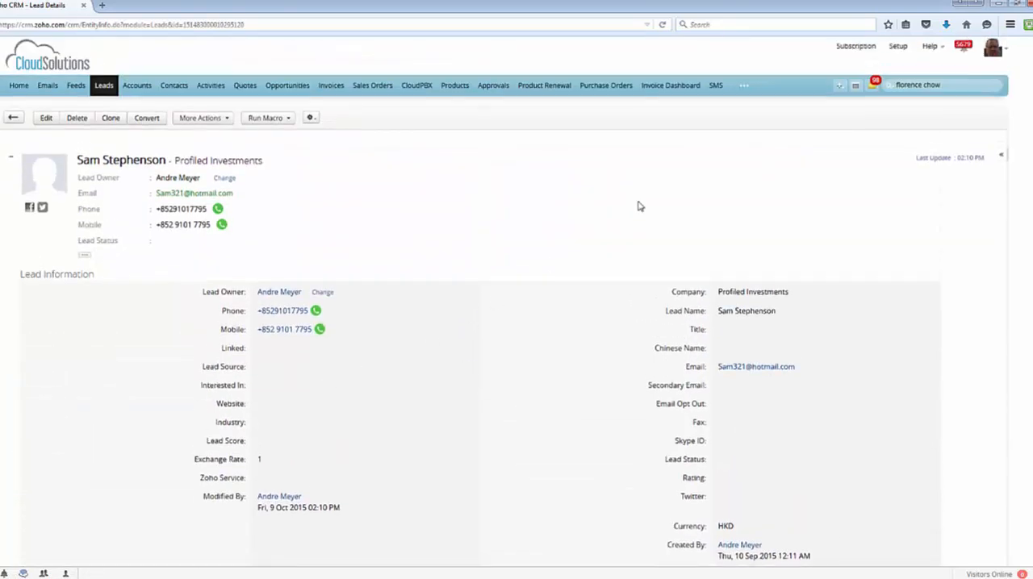
left_click(715, 85)
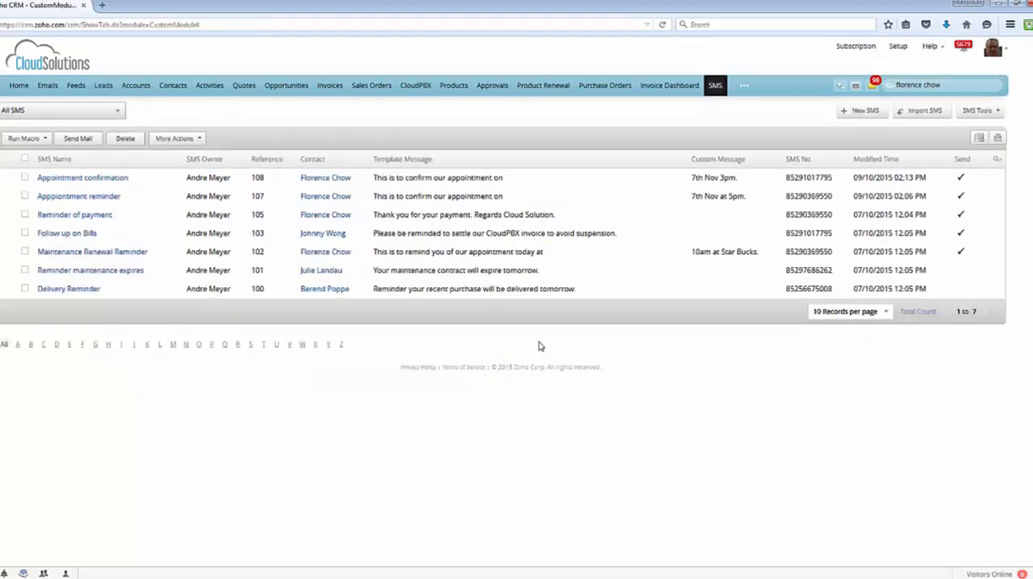
mouse_move(319, 262)
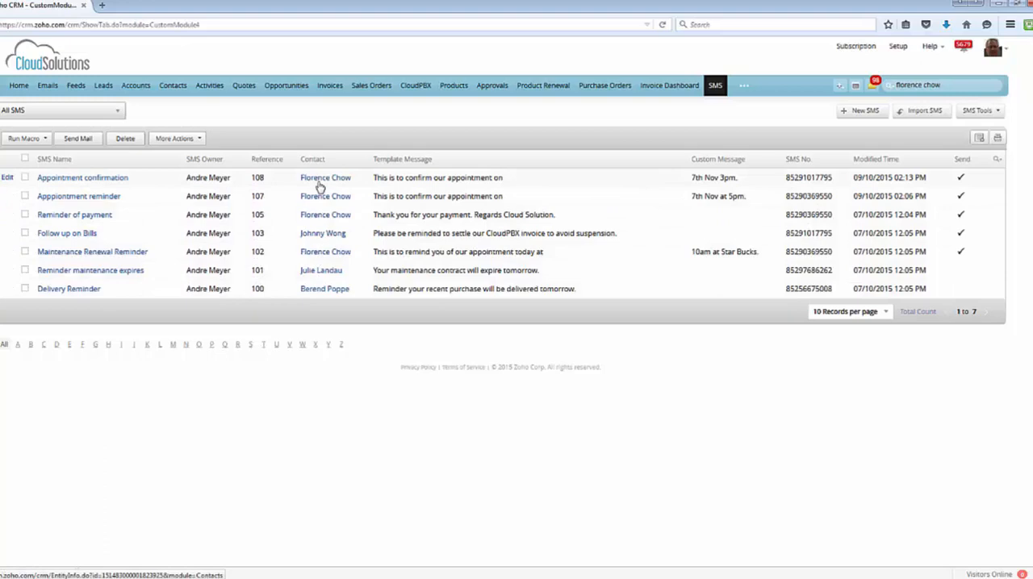
left_click(325, 176)
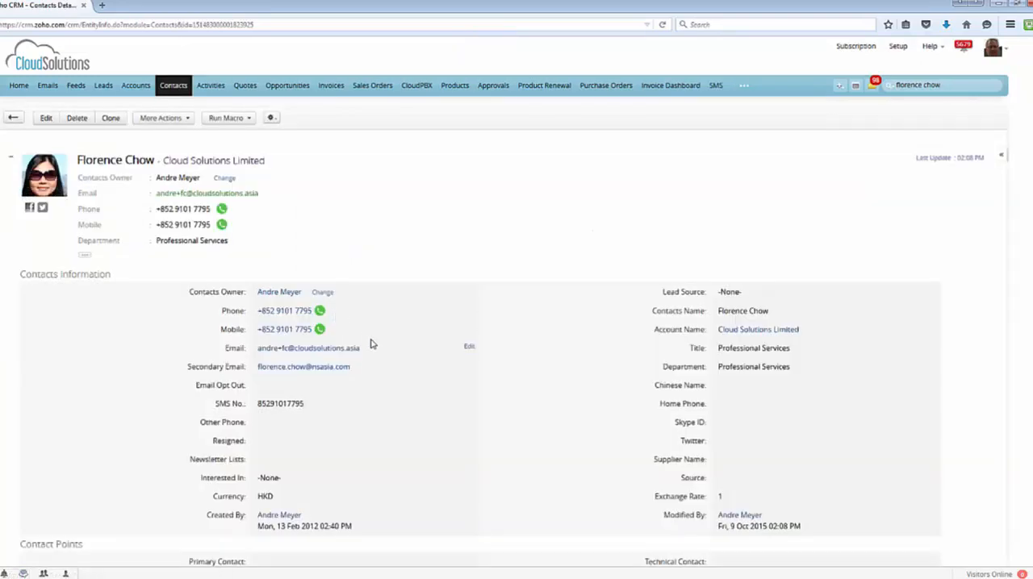
Scroll to the SMS Contact list of four records and tile the browser beside MySMS.
scroll("down", 3)
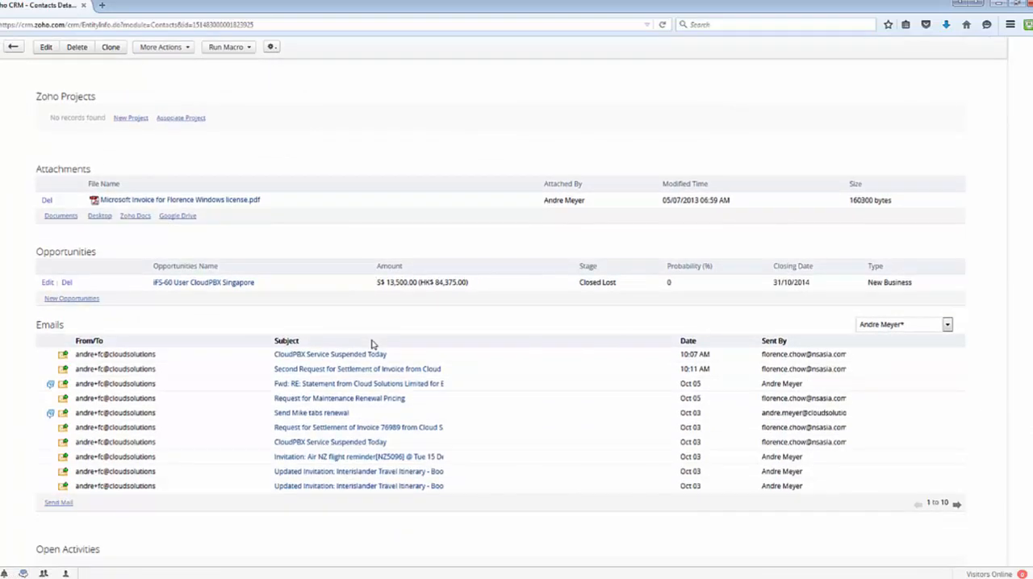
scroll("down", 3)
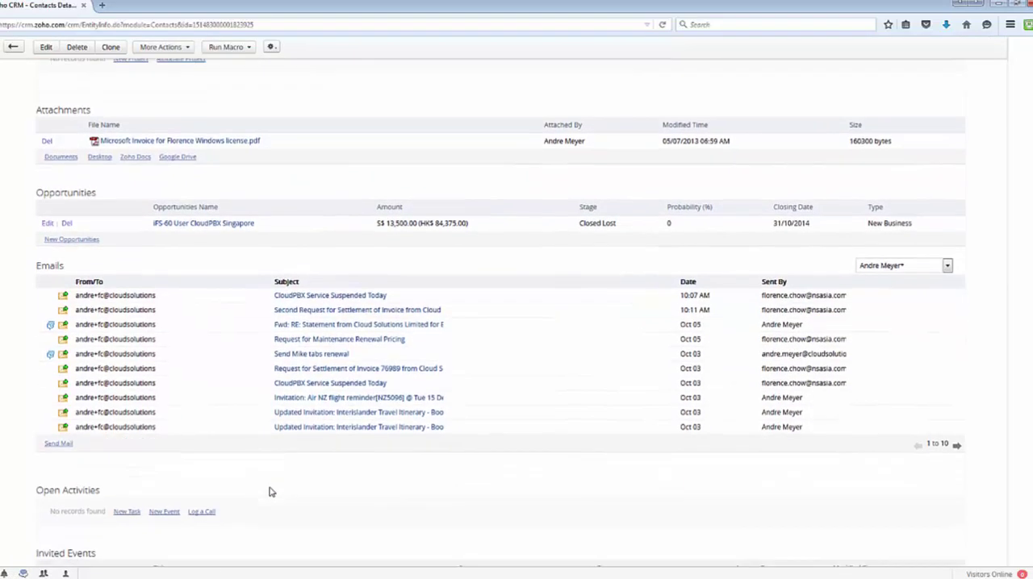
scroll("down", 3)
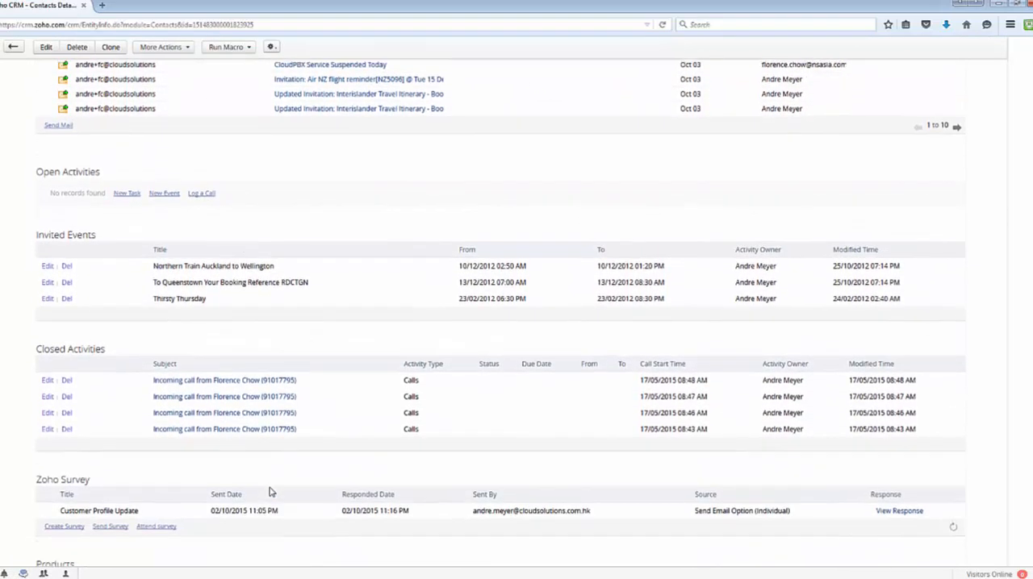
scroll("down", 3)
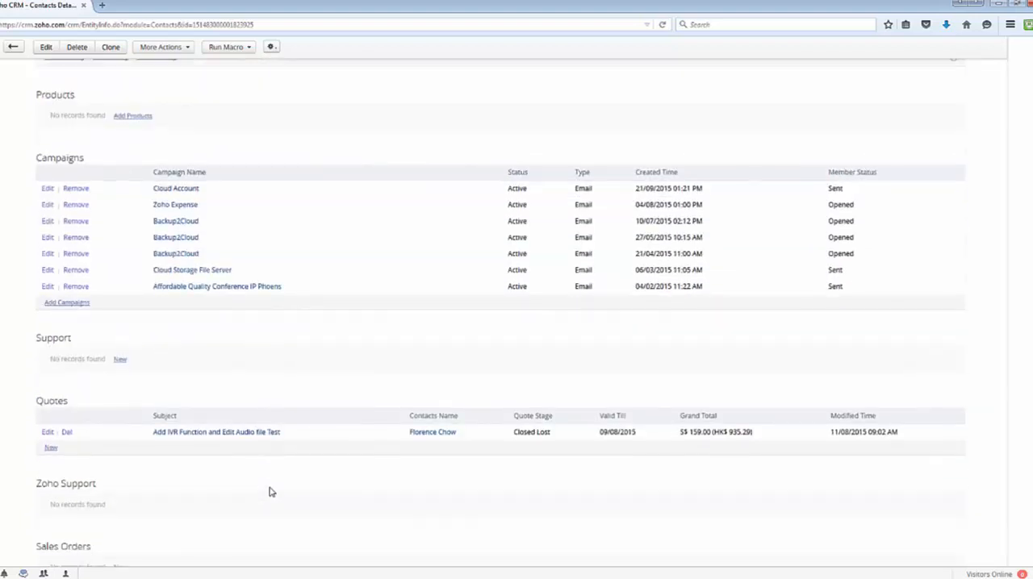
scroll("down", 3)
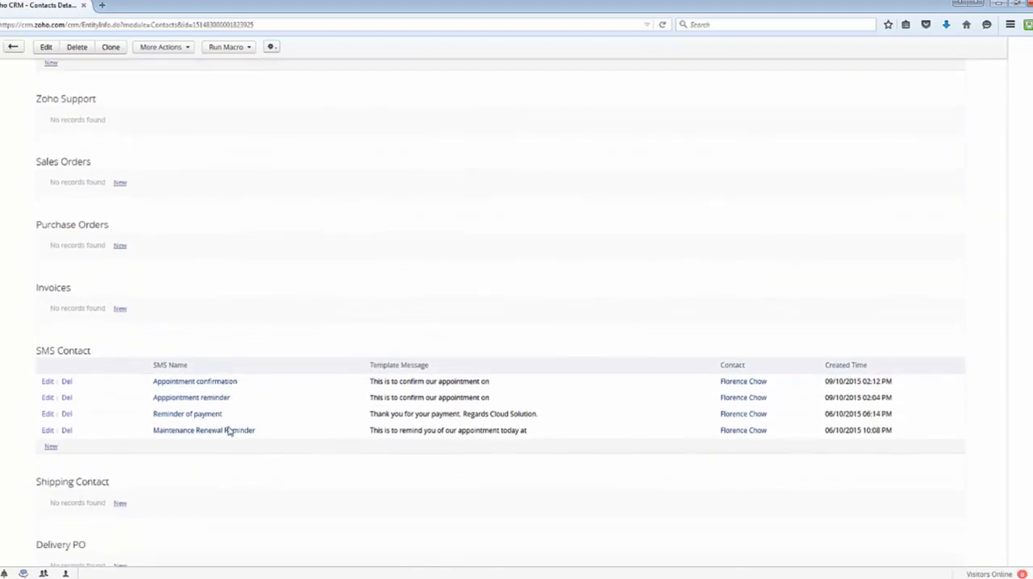
mouse_move(247, 488)
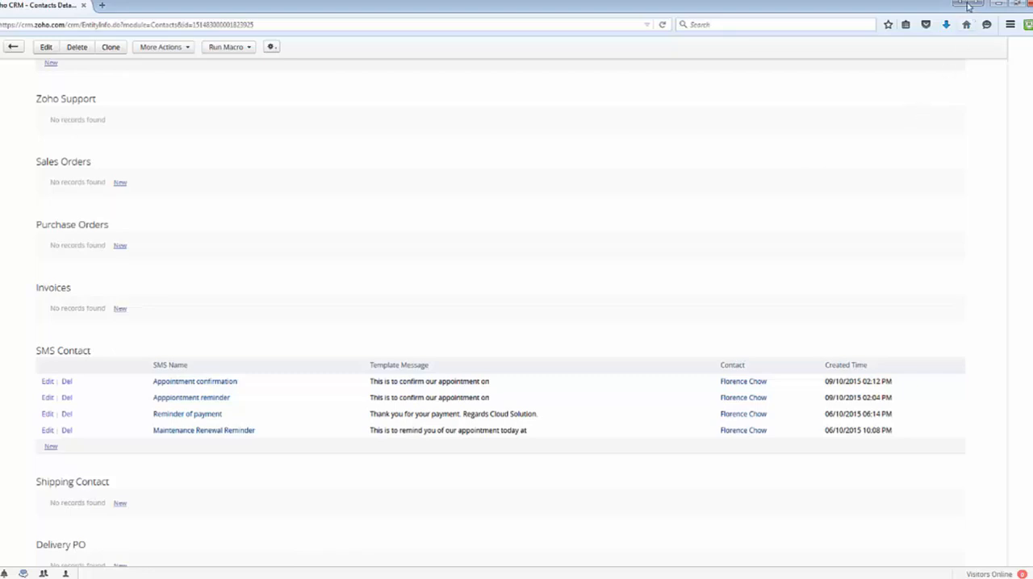
left_click(967, 6)
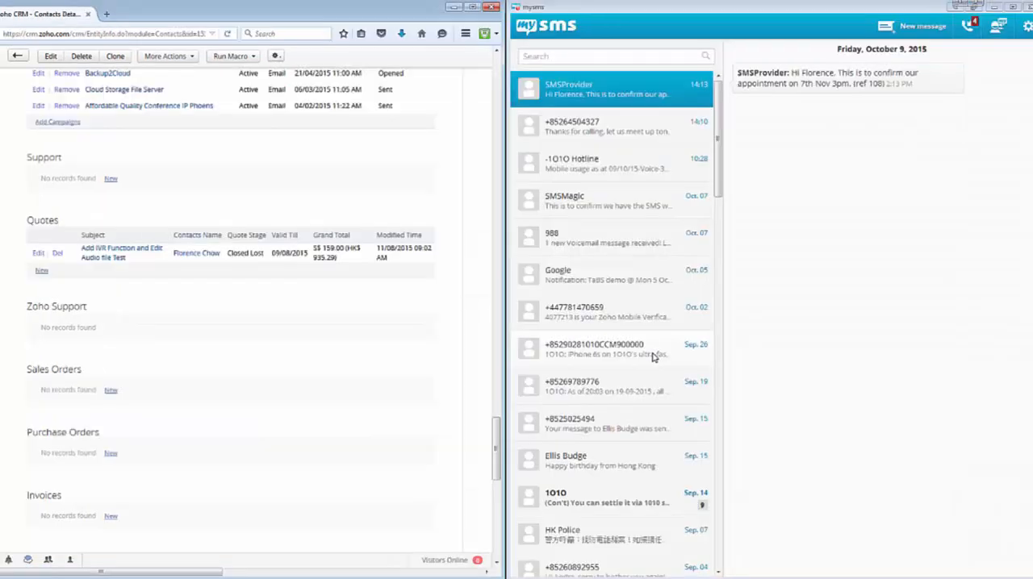